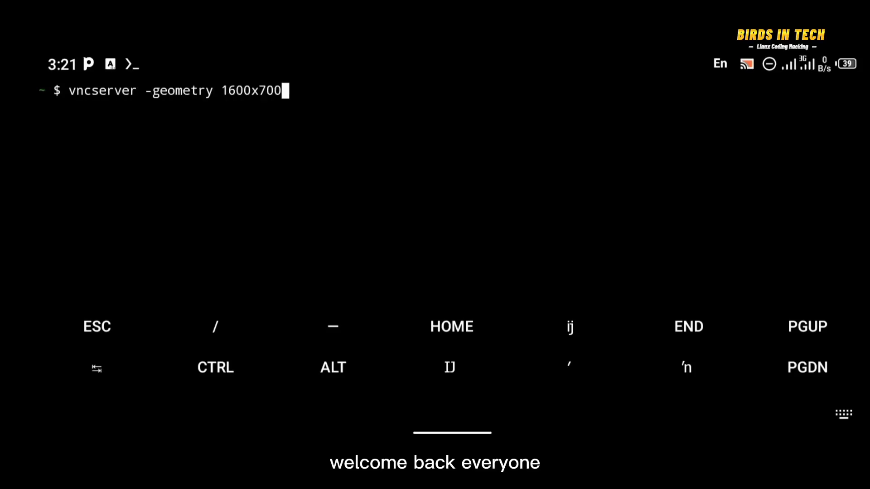
# Run the vncserver command on :1 with DISPLAY=:1 xhost +, then enter kali
pyautogui.write('-listen tcp :1 ;')
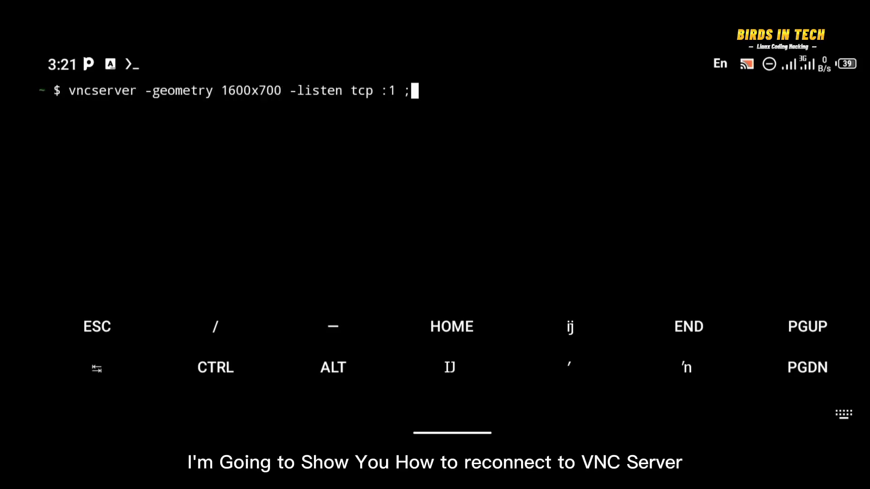
pyautogui.write('DISPLAY=:1 xhost')
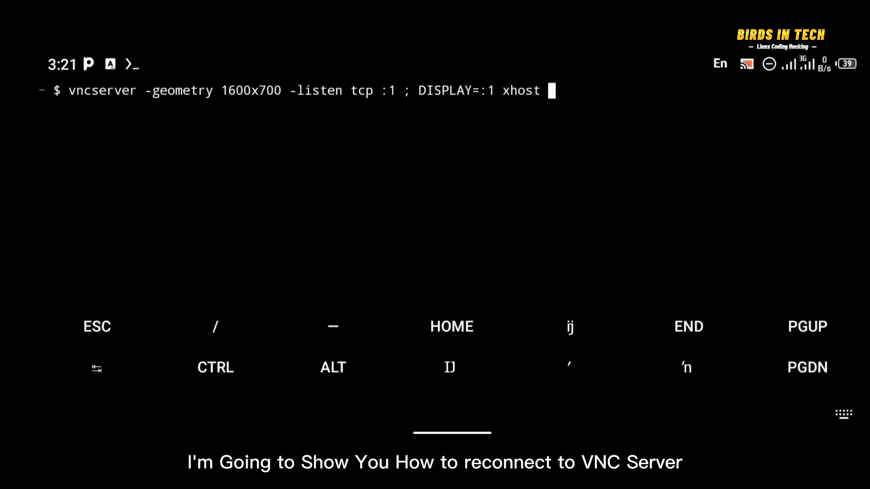
pyautogui.press('Return')
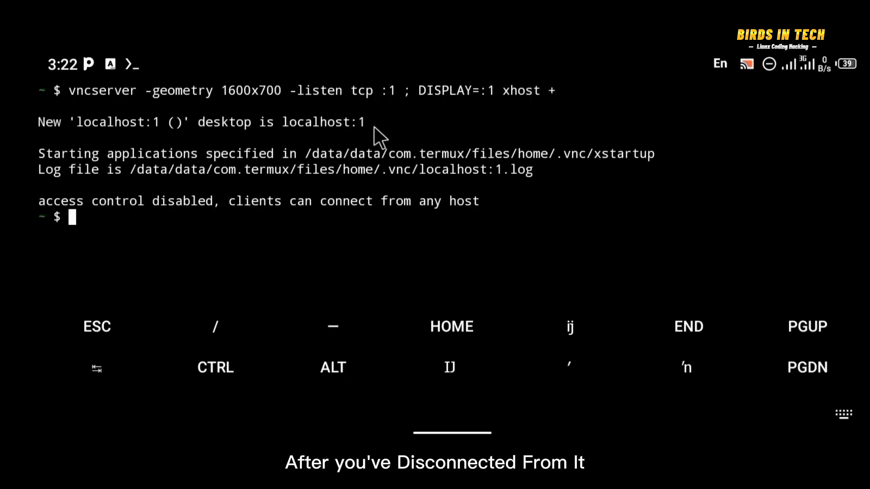
pyautogui.write('kal')
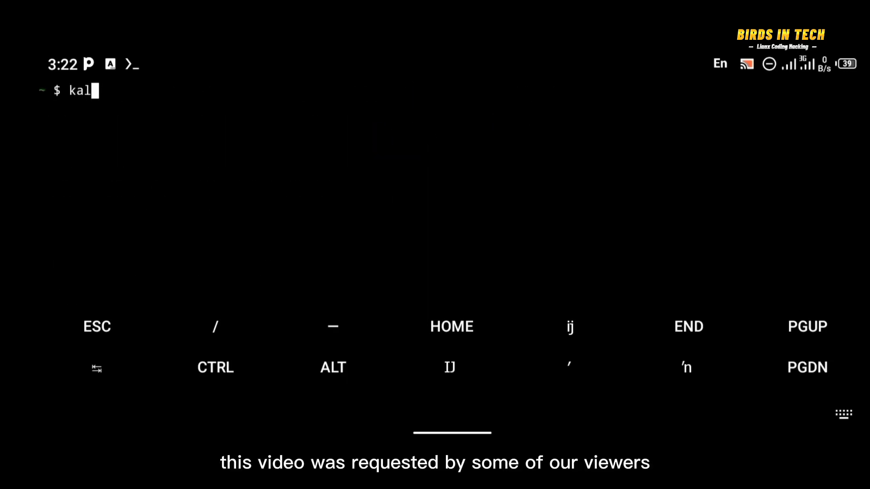
pyautogui.press('Return')
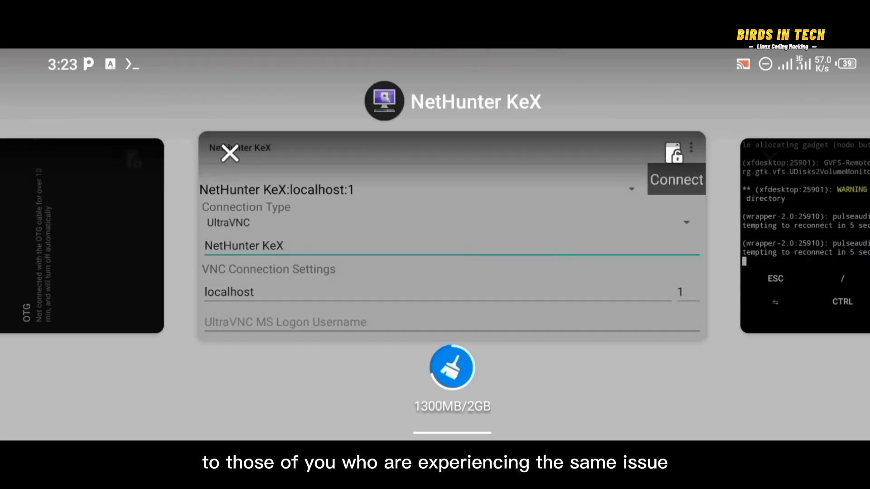
# Connect NetHunter KeX to localhost:1 to show the Kali desktop
pyautogui.click(675, 179)
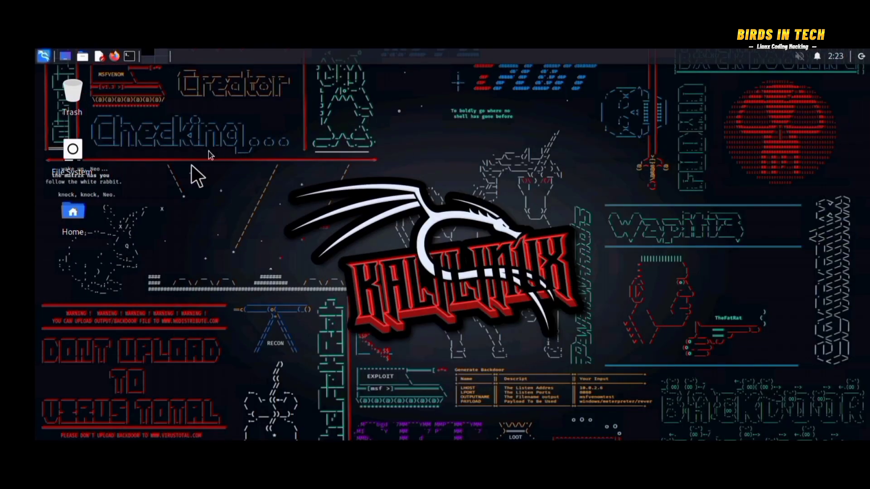
pyautogui.moveTo(213, 347)
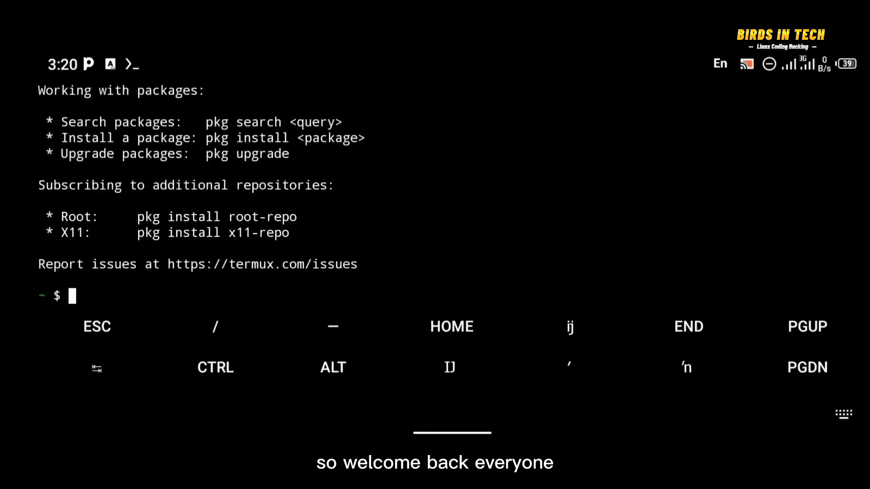
# Clear the terminal and run vncserver -kill :1, which says Xvnc needs manual killing
pyautogui.write('clea')
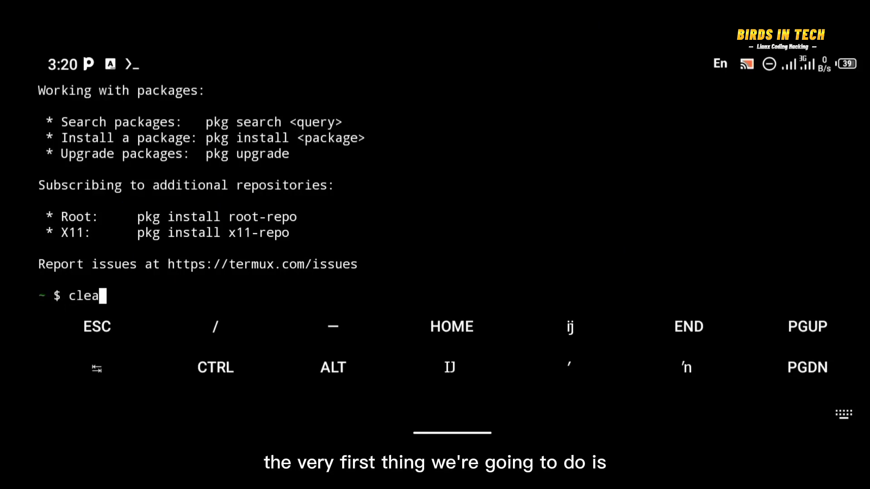
pyautogui.press('Return')
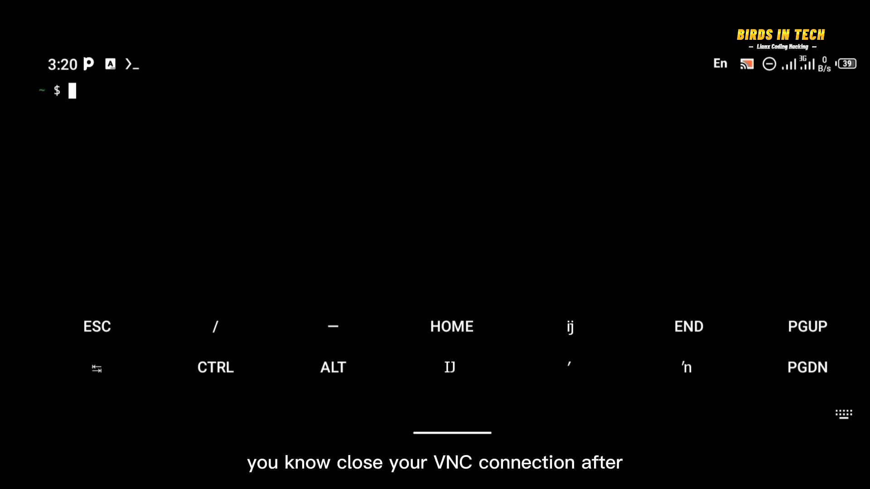
pyautogui.write('vncs')
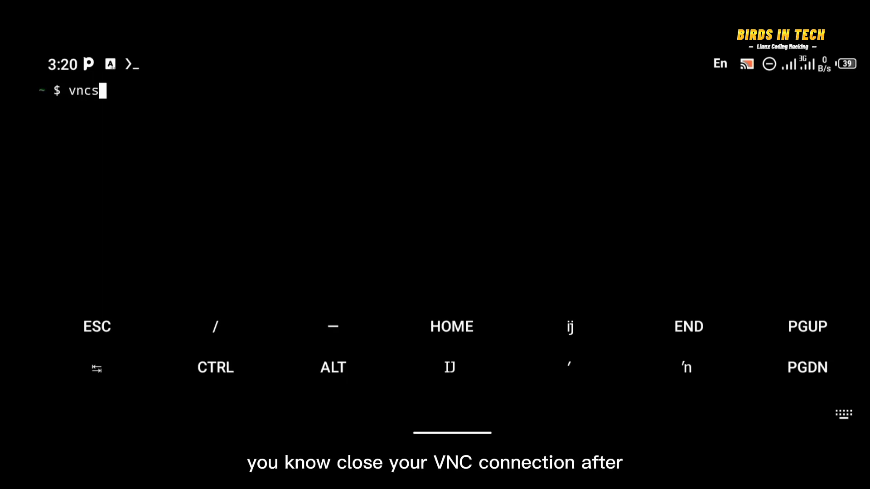
pyautogui.write('erver -')
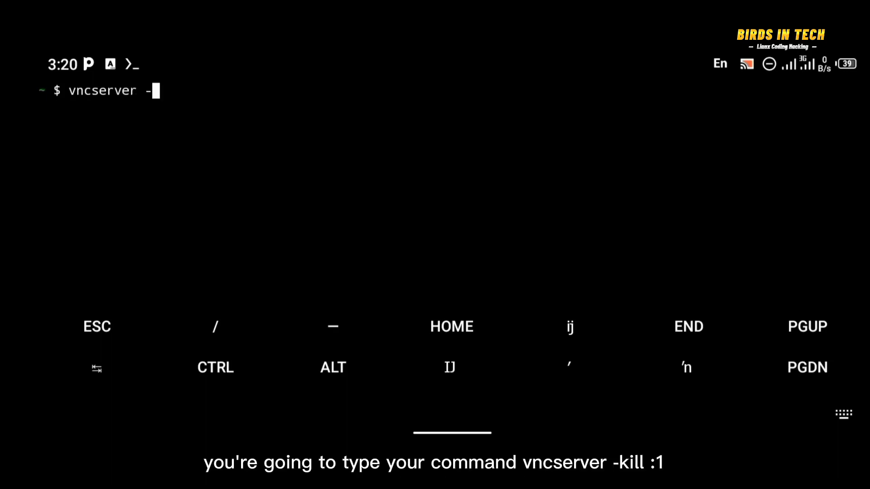
pyautogui.write('kill')
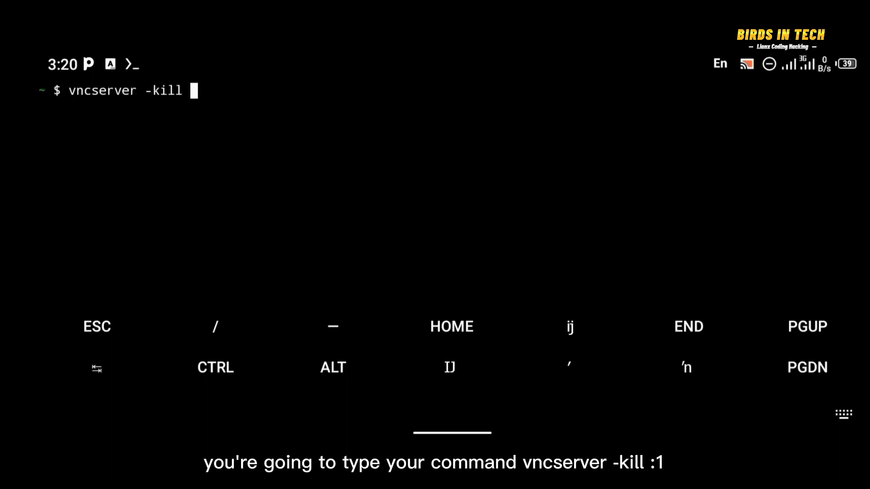
pyautogui.write(':1')
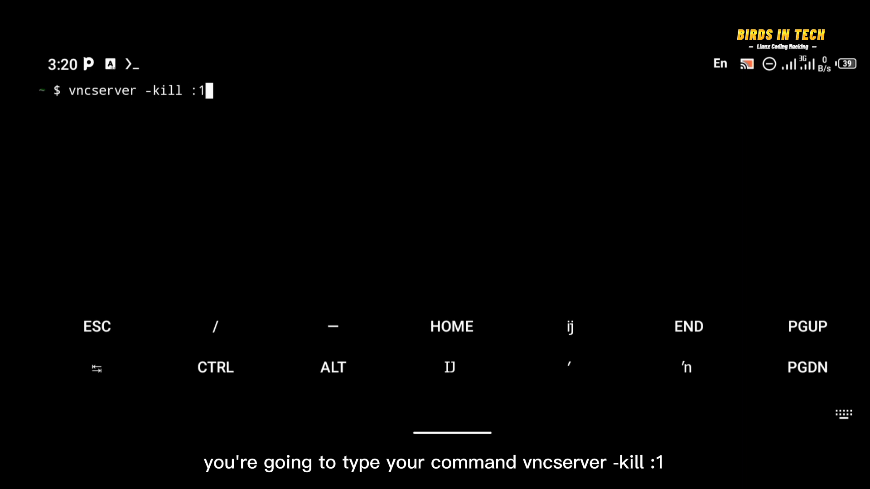
pyautogui.press('Return')
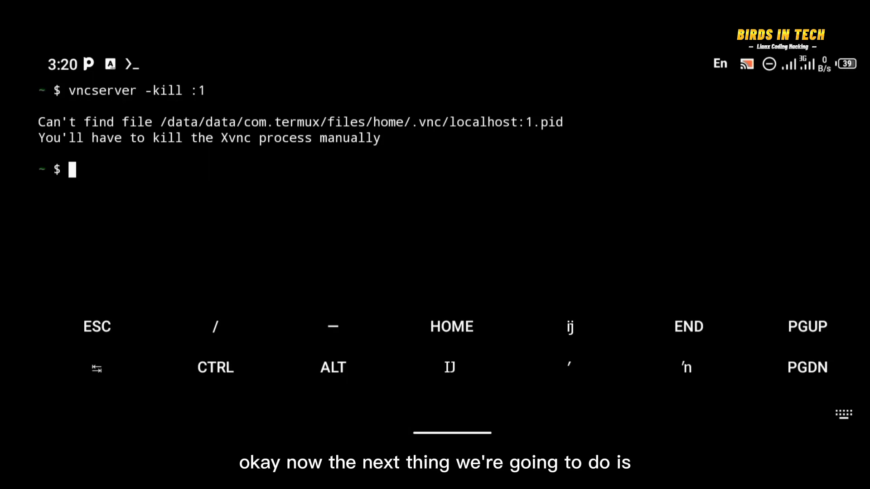
# Clear the screen and type vncserver -geometry 1600x700 -listen tcp :1
pyautogui.write('cea')
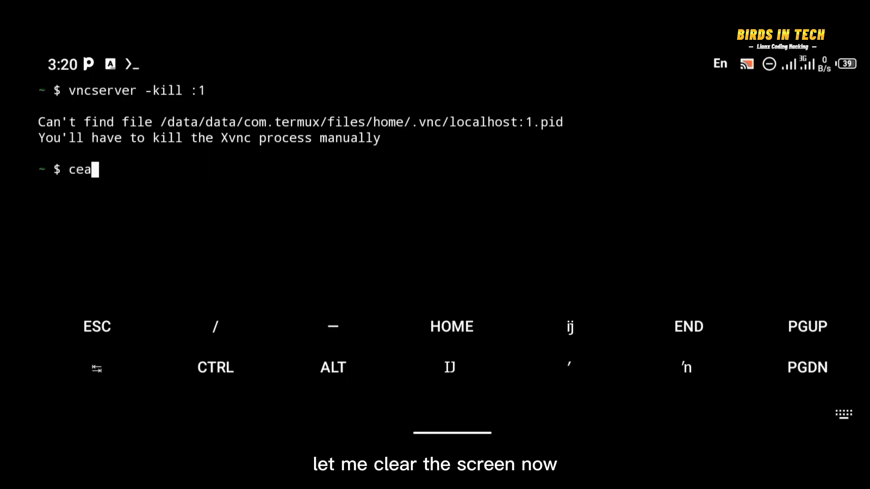
pyautogui.press('BackSpace')
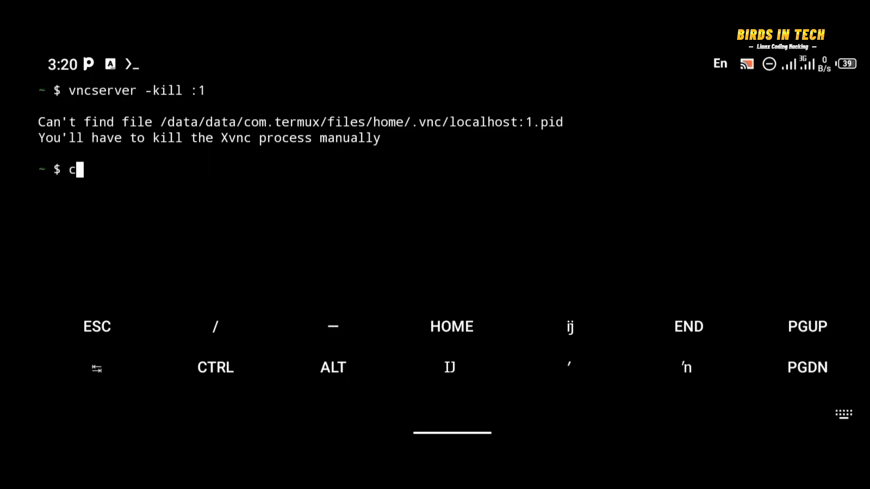
pyautogui.press('Return')
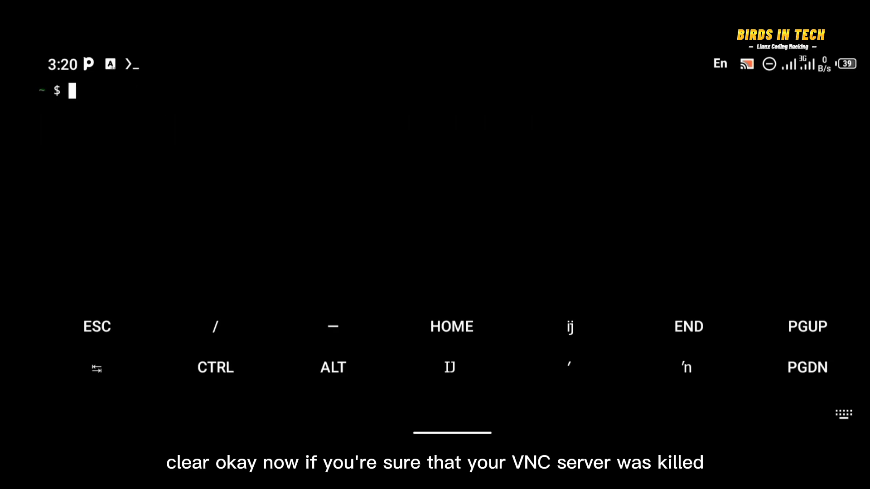
pyautogui.write('vnc')
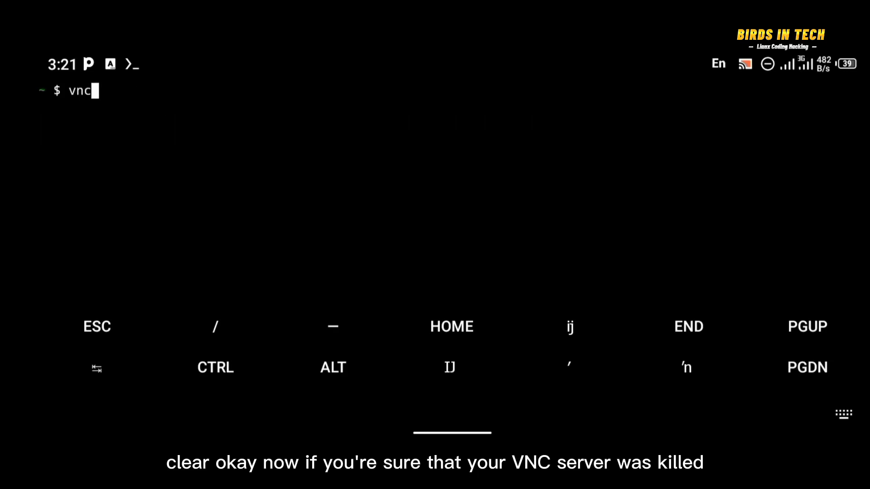
pyautogui.write('server -geom')
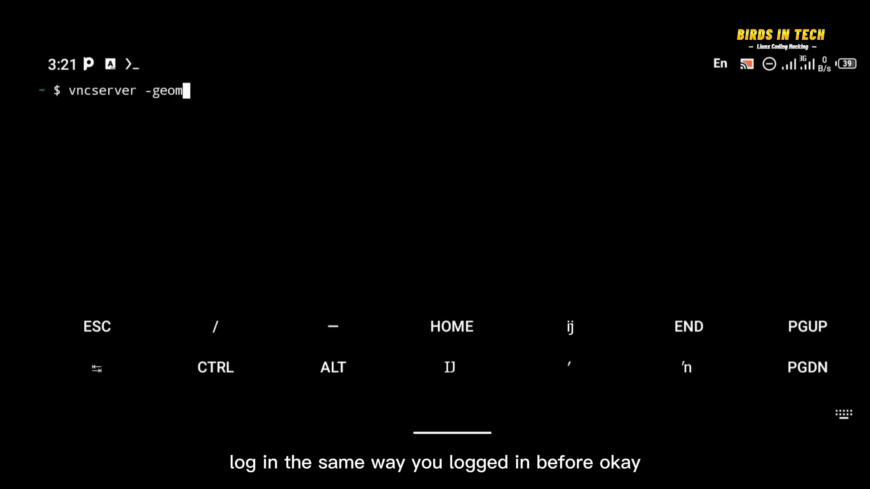
pyautogui.write('etry')
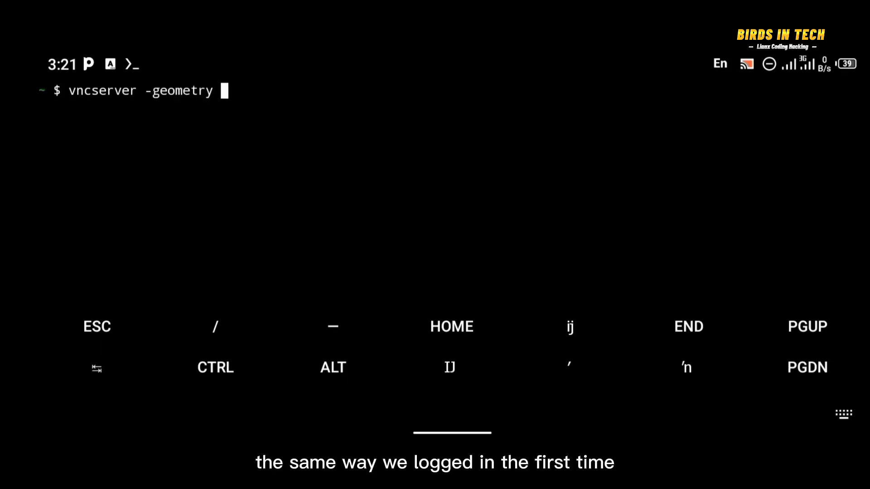
pyautogui.write('160')
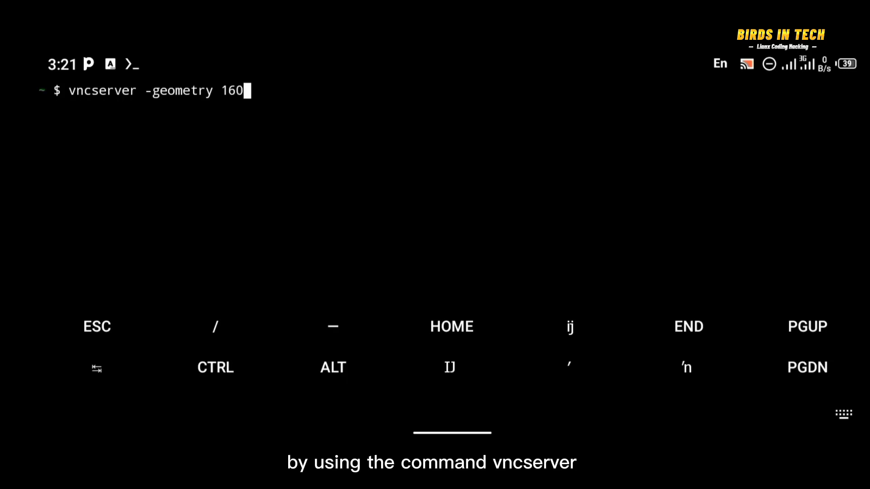
pyautogui.write('0x7')
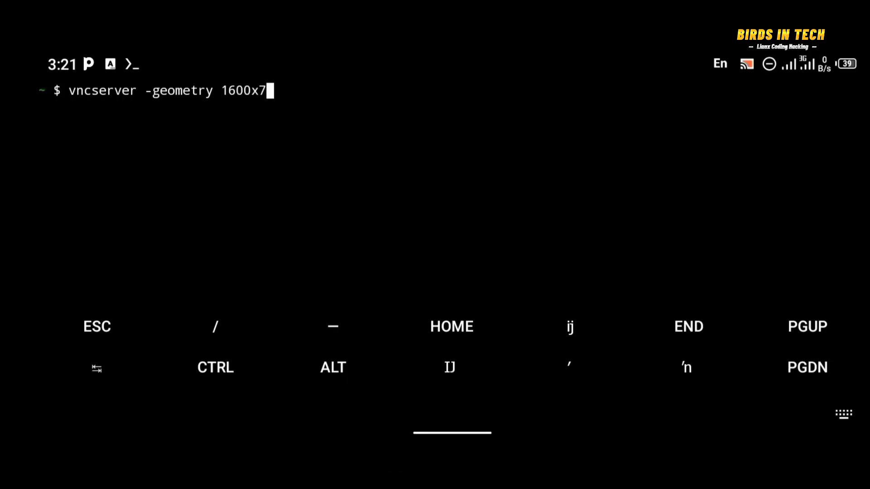
pyautogui.write('00 -l')
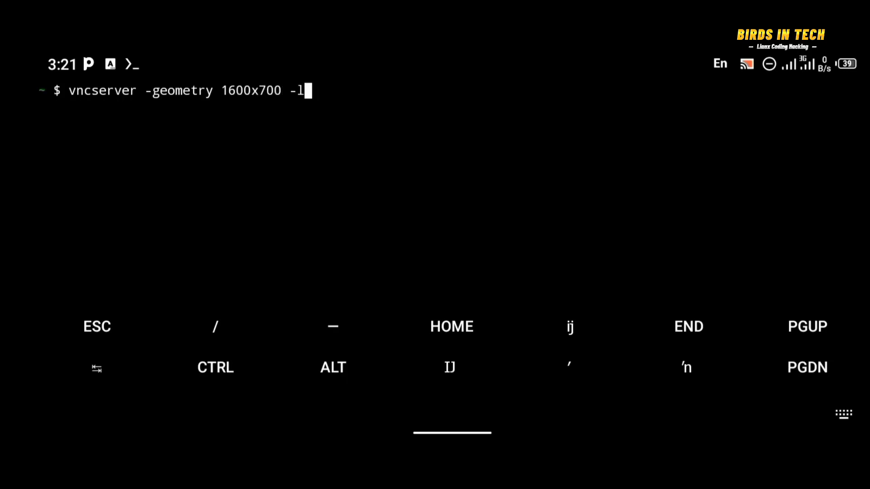
pyautogui.write('is')
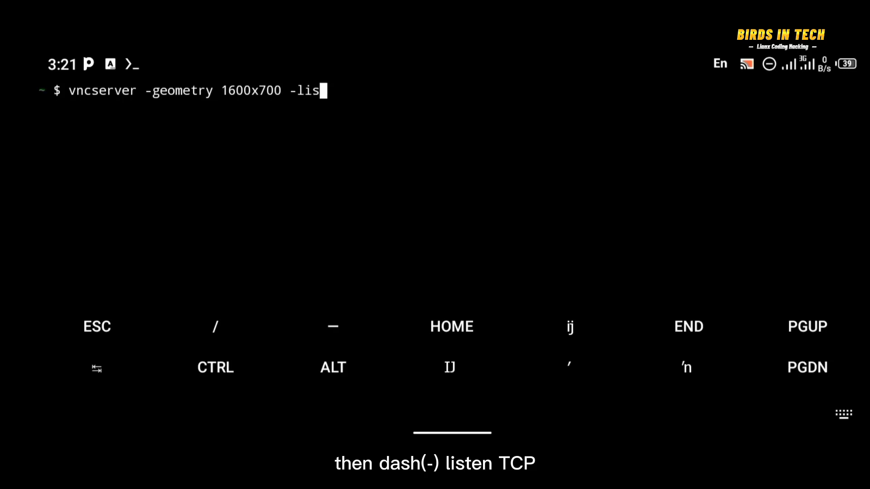
pyautogui.write('ten t')
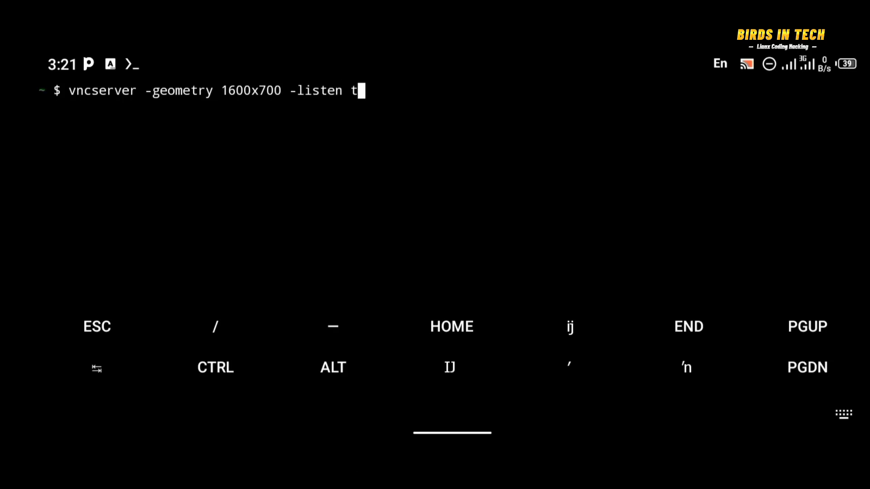
pyautogui.write('cp')
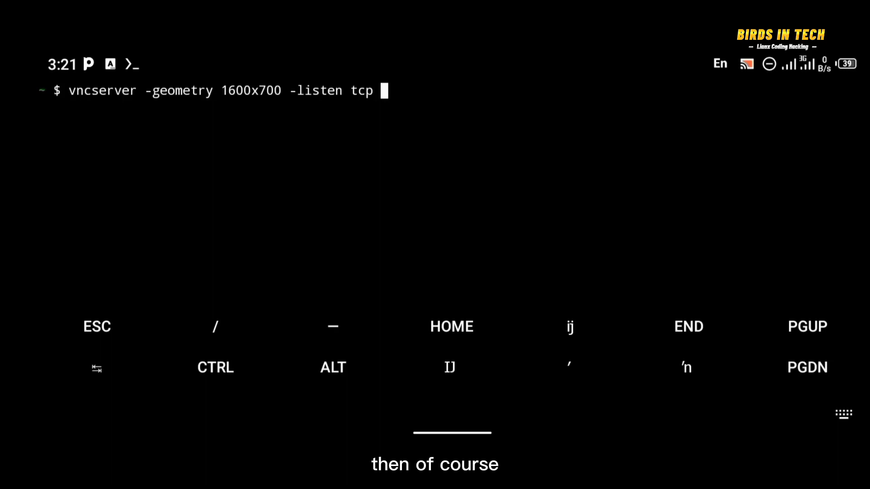
pyautogui.write(':1')
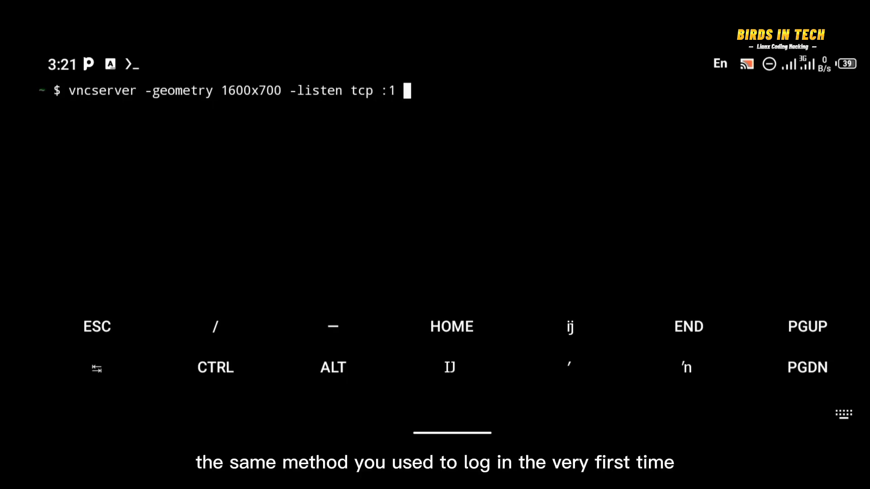
# Append ; DISPLAY=:1 xhost +, run it, and copy the localhost:1 address
pyautogui.write('; D')
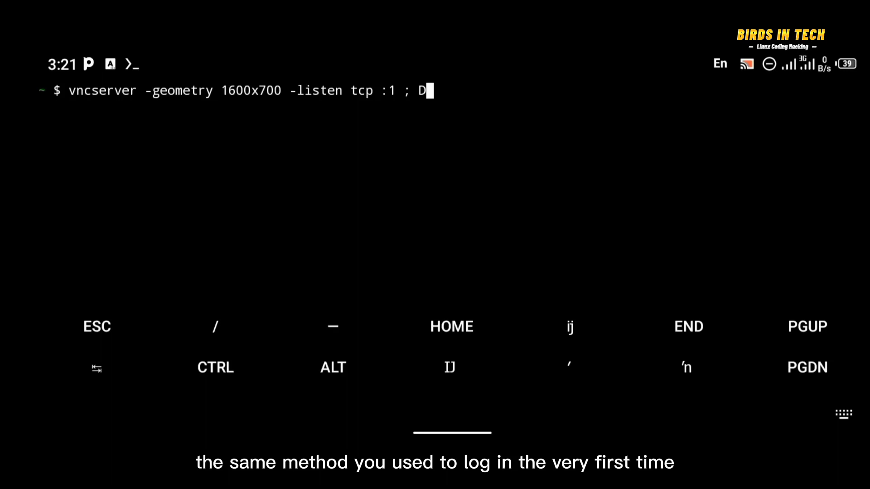
pyautogui.write('ISPL')
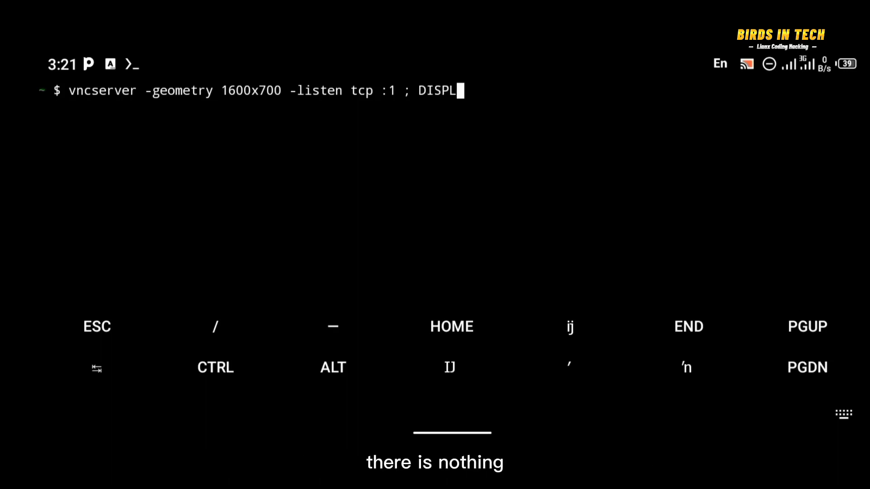
pyautogui.write('AY')
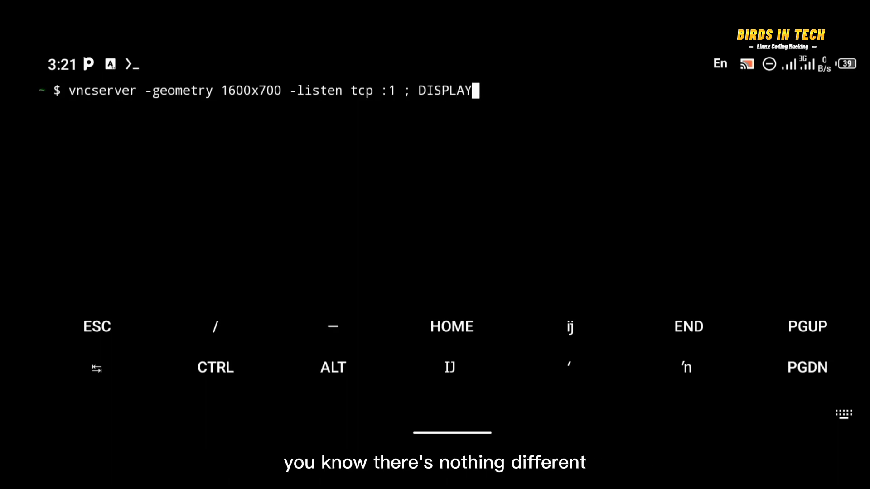
pyautogui.write('=')
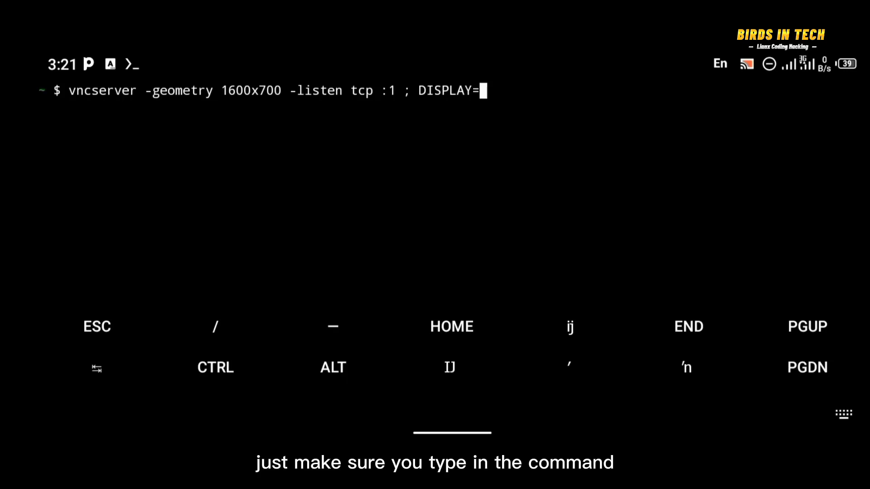
pyautogui.write(':1')
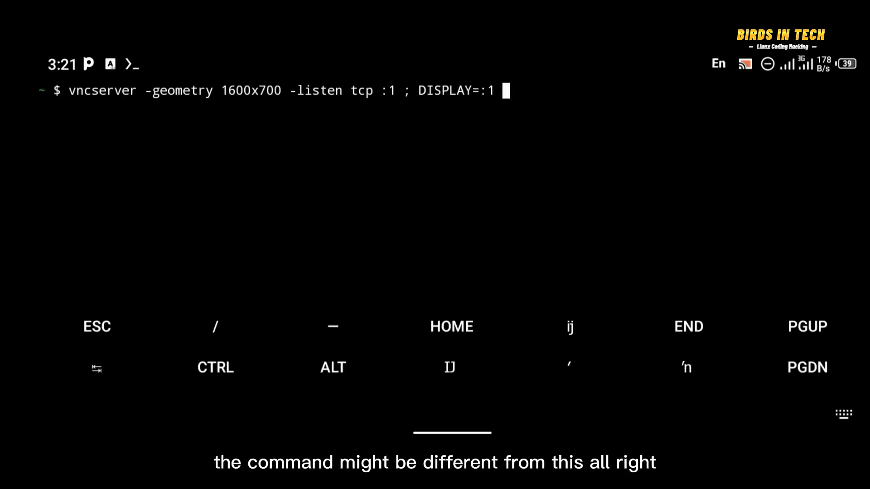
pyautogui.write('xhost +')
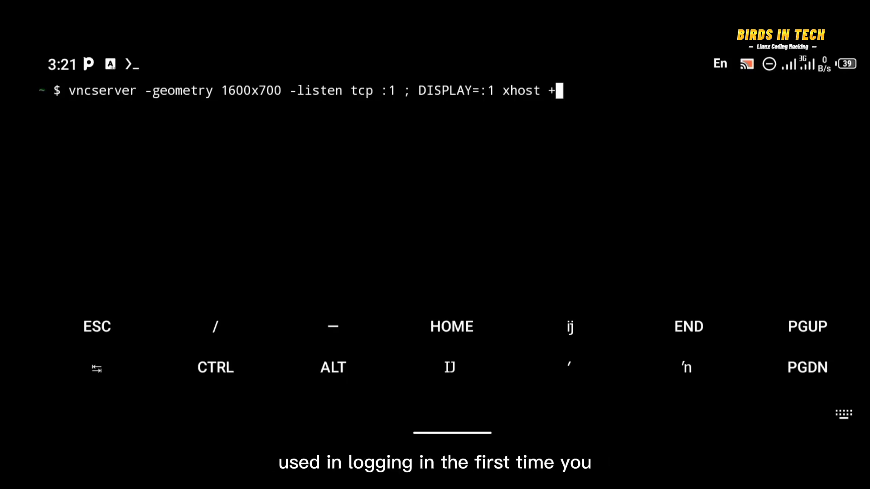
pyautogui.press('Return')
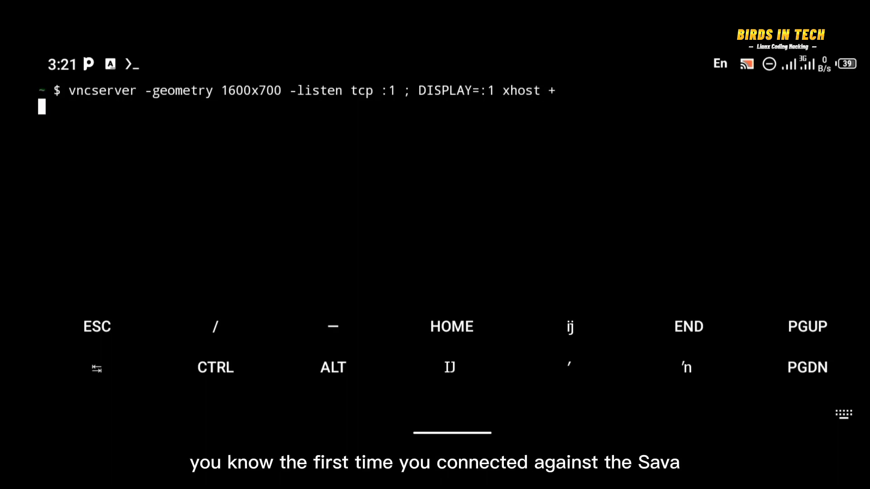
pyautogui.press('Return')
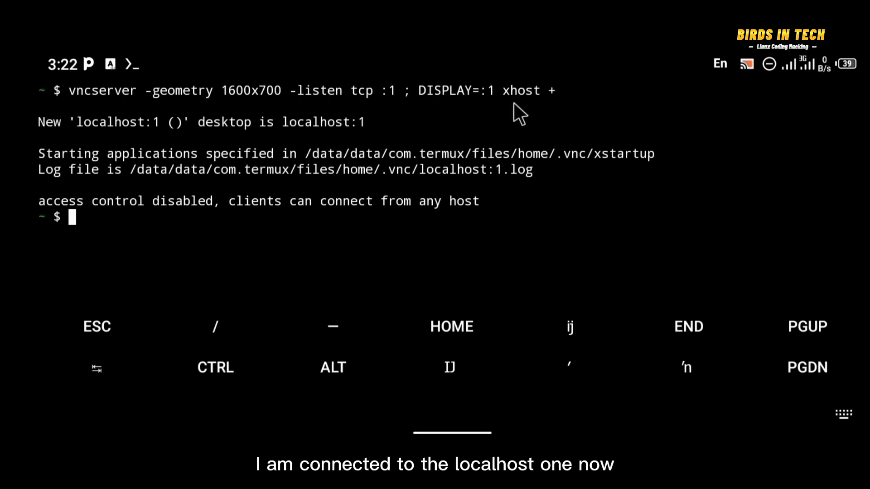
pyautogui.moveTo(327, 131)
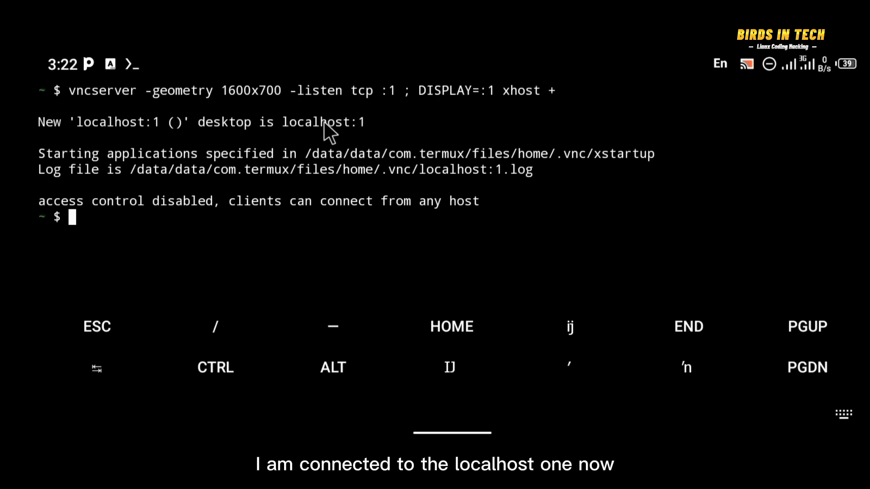
pyautogui.doubleClick(323, 122)
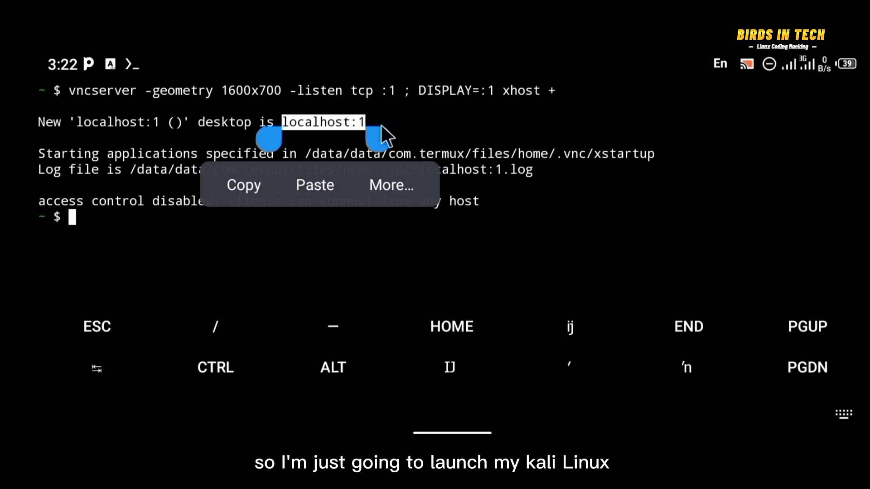
pyautogui.click(424, 131)
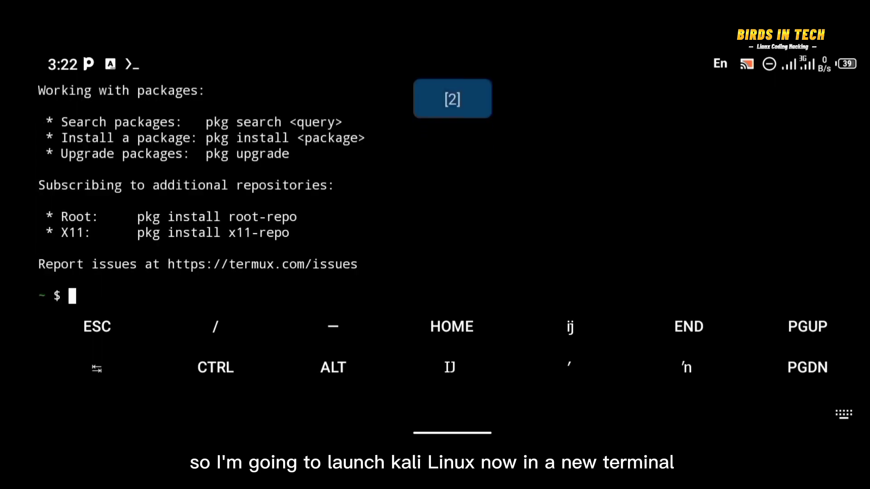
# Clear the new session's terminal and launch Kali Linux
pyautogui.write('cle')
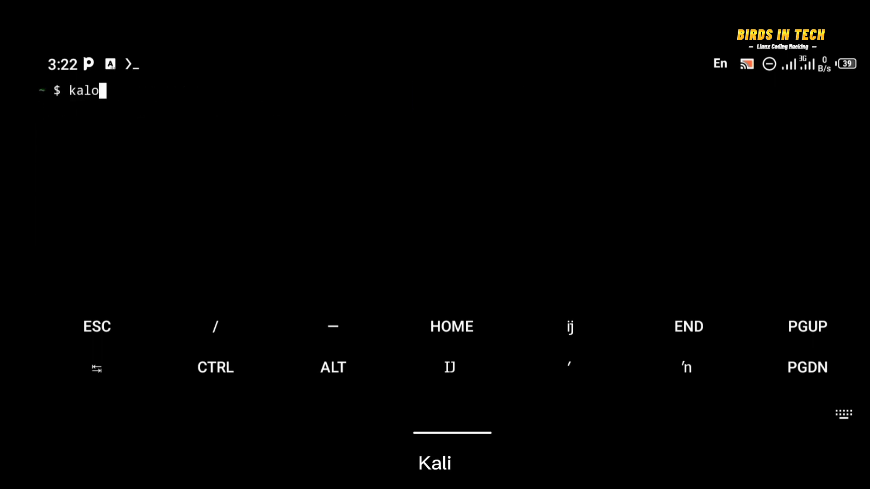
pyautogui.press('Return')
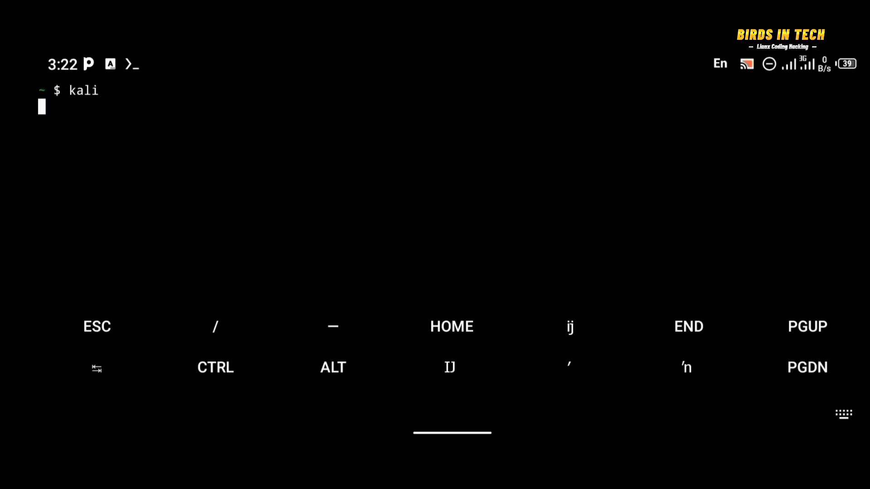
pyautogui.press('Return')
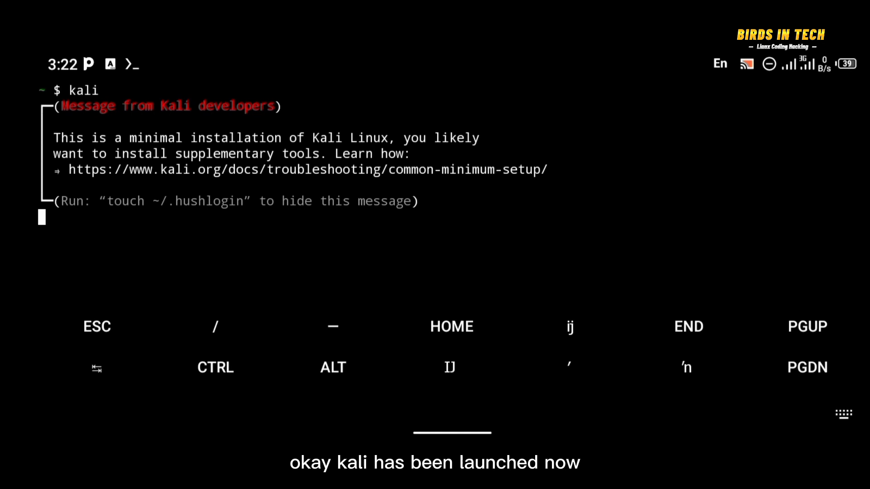
# From the Kali root shell, run DISPLAY=:1 xfce4-session
pyautogui.press('Return')
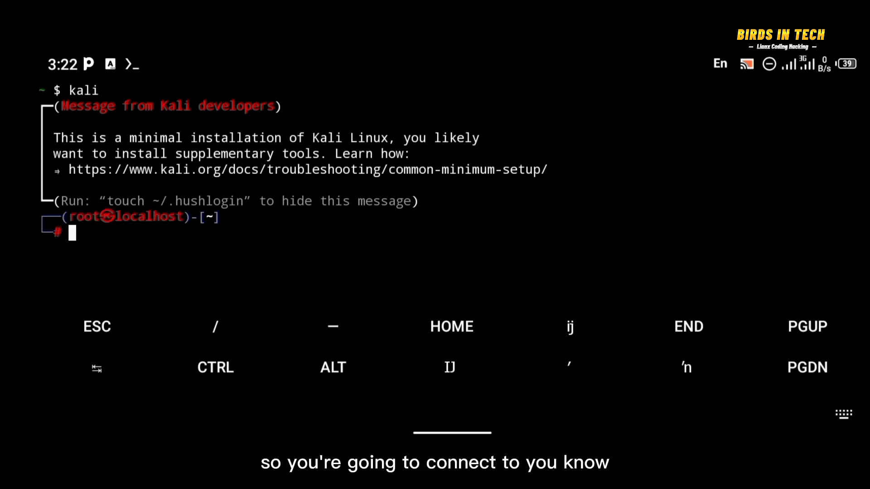
pyautogui.write('DI')
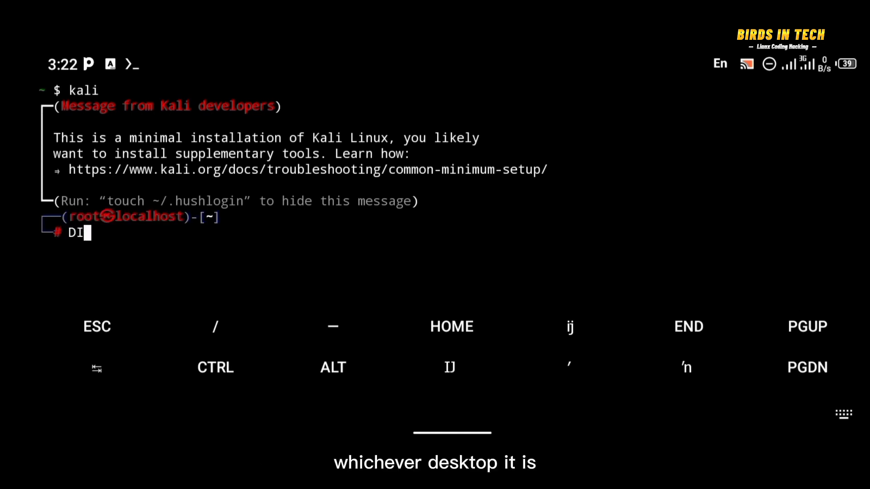
pyautogui.write('S')
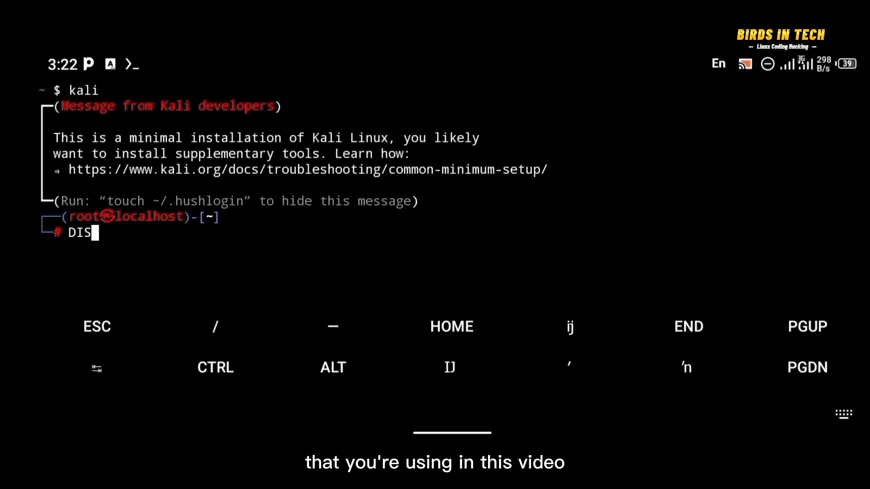
pyautogui.write('PL')
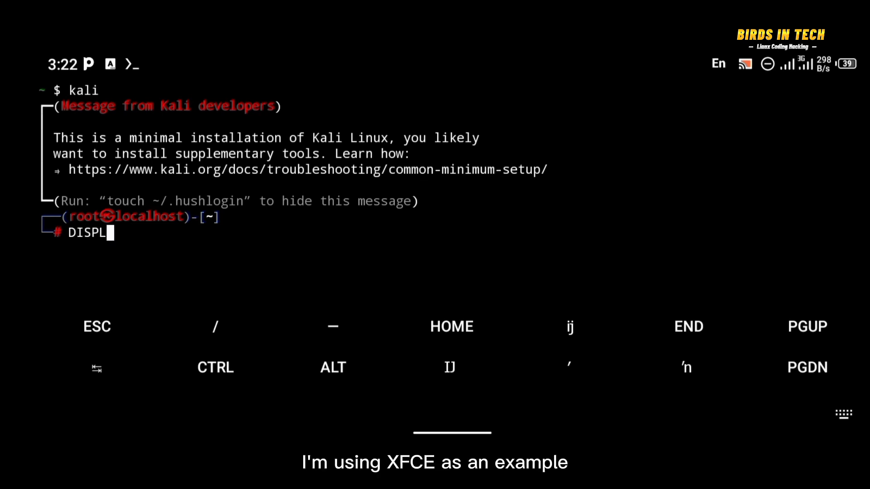
pyautogui.write('AY')
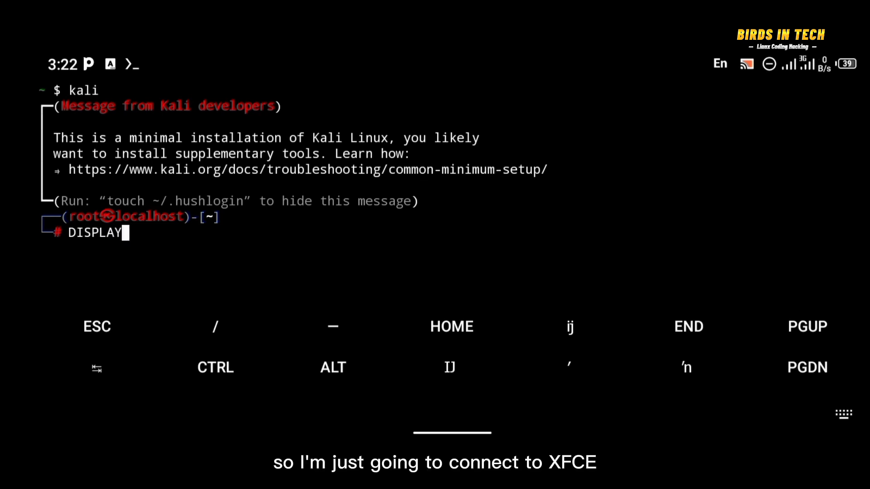
pyautogui.write('=')
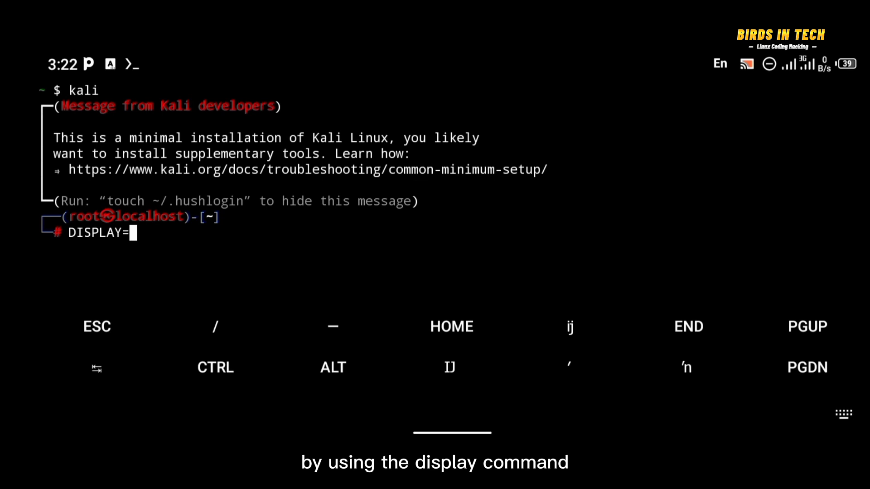
pyautogui.write(':1')
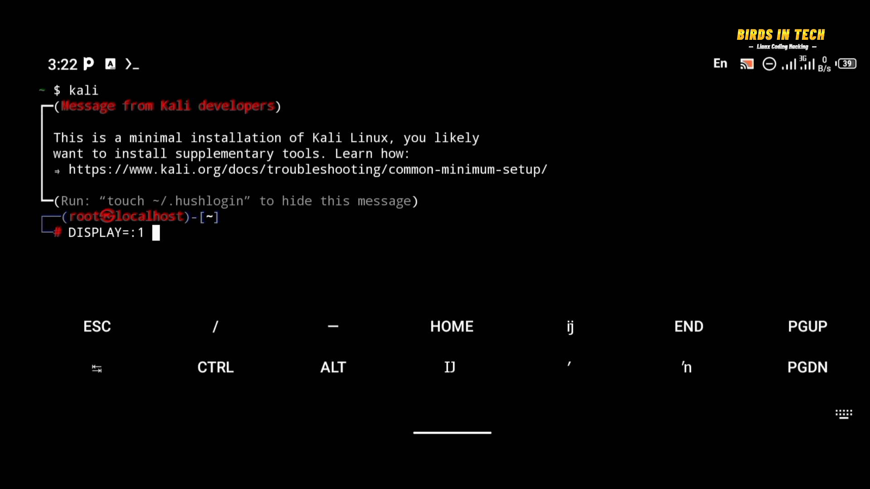
pyautogui.write('xfce4')
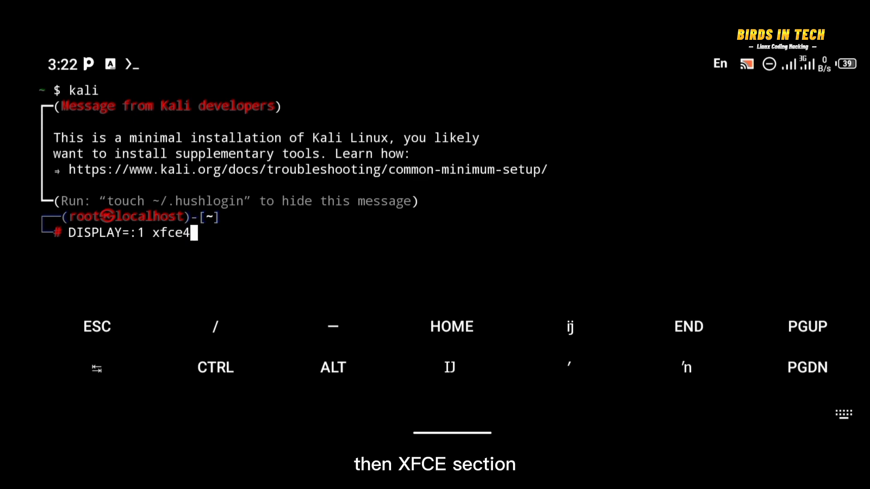
pyautogui.write('-sess')
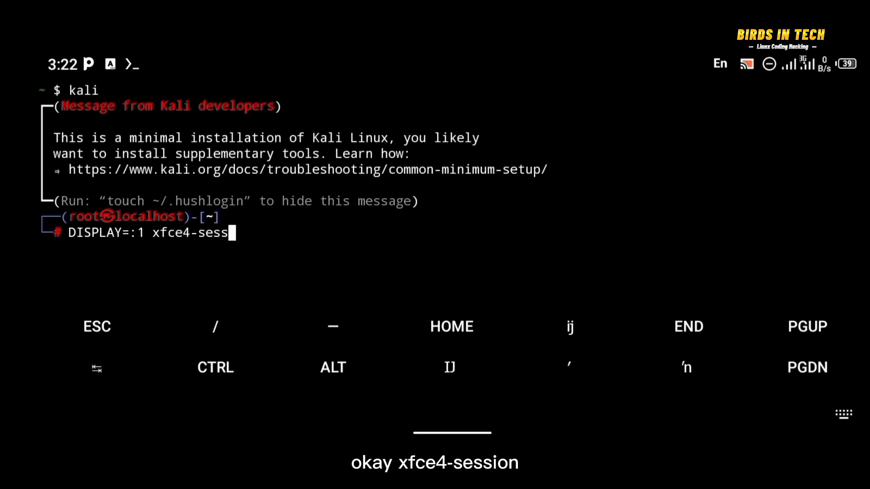
pyautogui.write('8i')
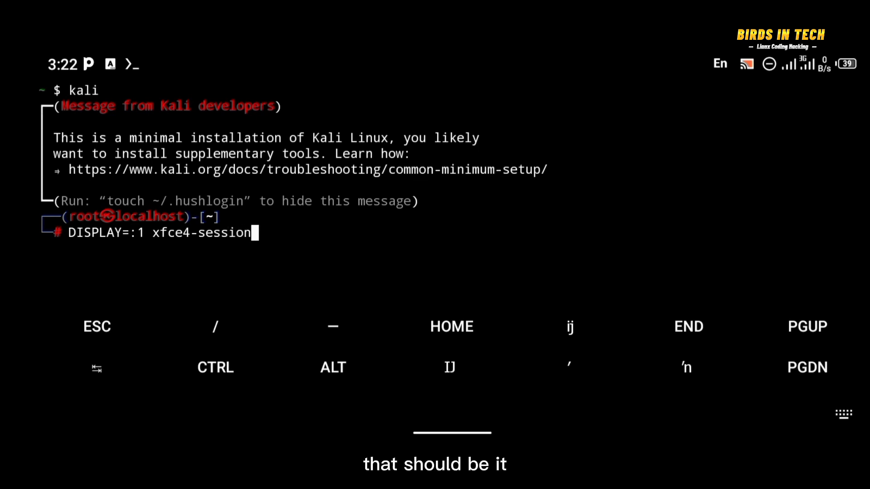
pyautogui.press('Return')
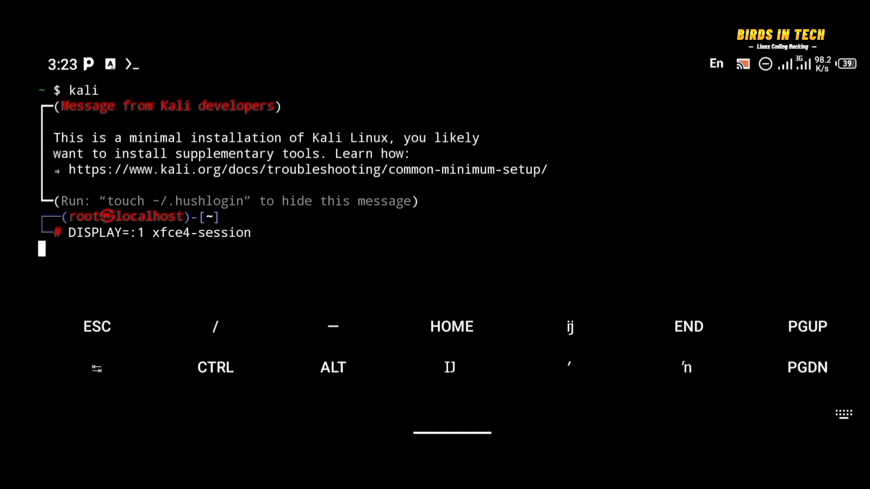
pyautogui.press('Return')
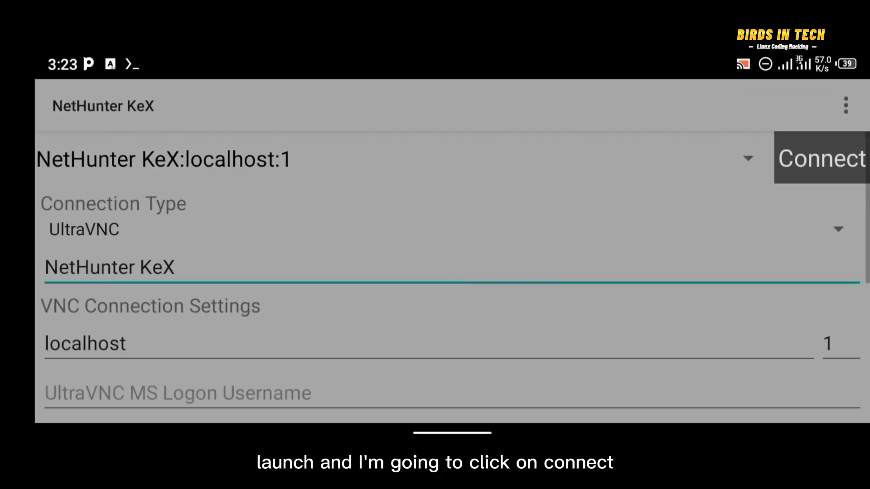
# Connect the NetHunter KeX localhost:1 profile to display the Kali XFCE desktop
pyautogui.click(819, 158)
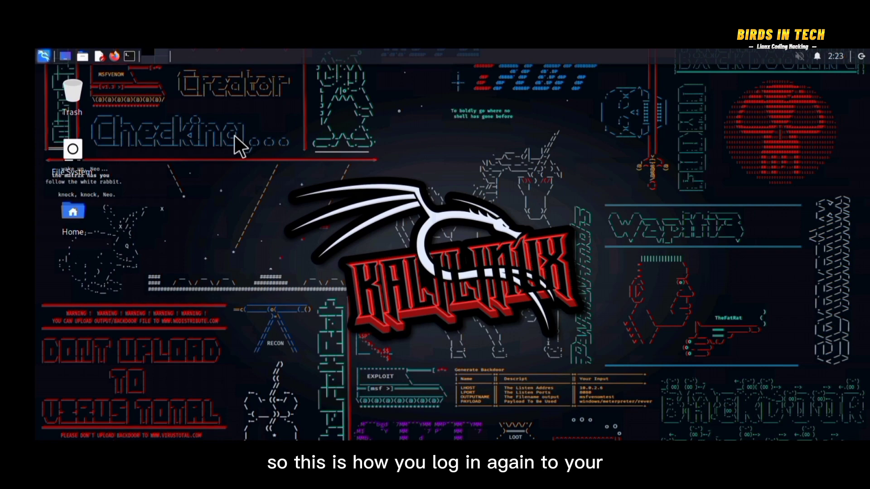
pyautogui.moveTo(210, 346)
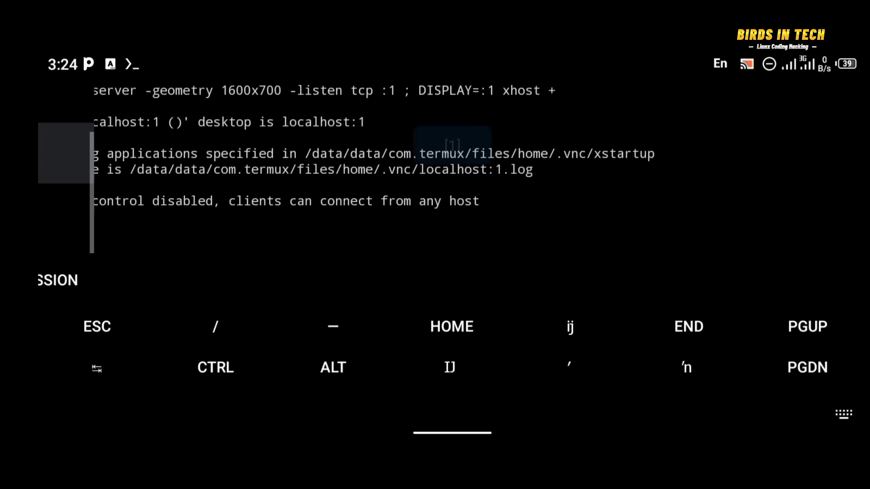
# Clear the terminal and kill the display :1 VNC server with vncserver -kill :1
pyautogui.write('c')
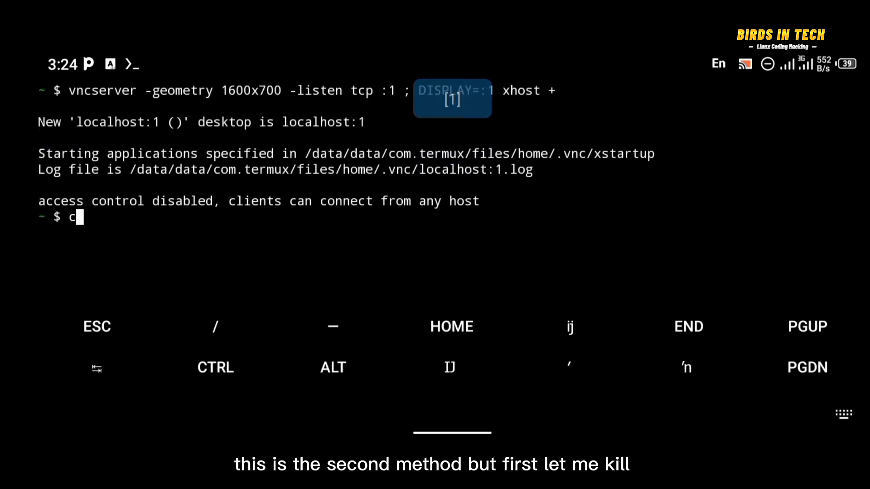
pyautogui.write('lea')
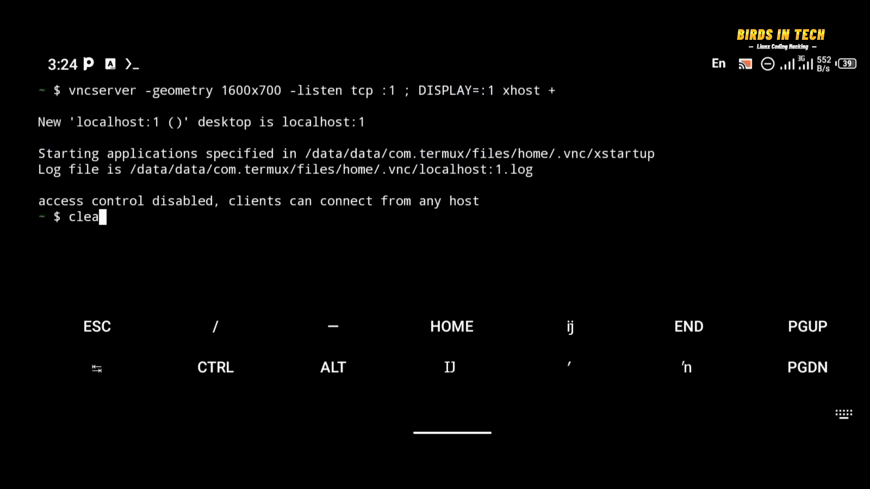
pyautogui.press('Return')
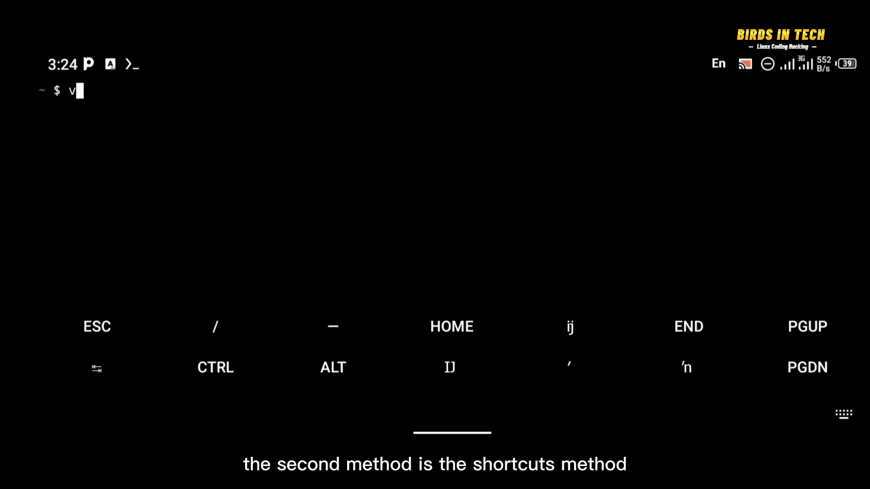
pyautogui.write('ncserv')
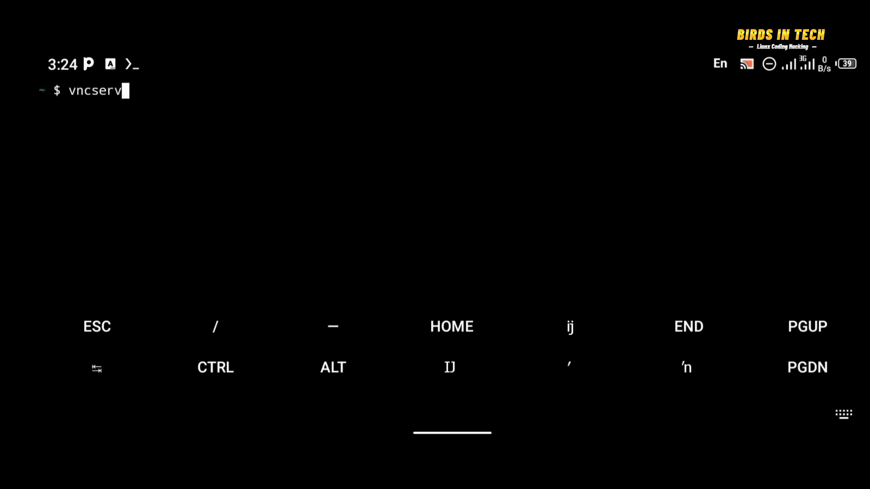
pyautogui.write('er -k')
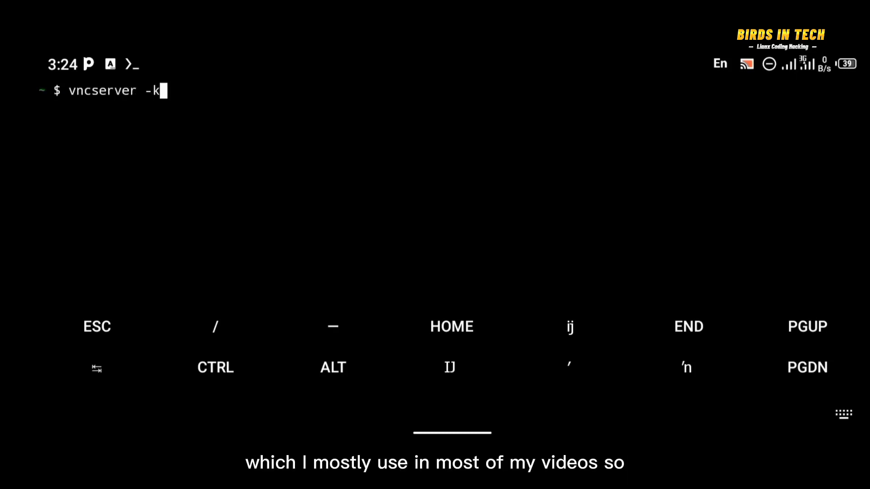
pyautogui.write('ill')
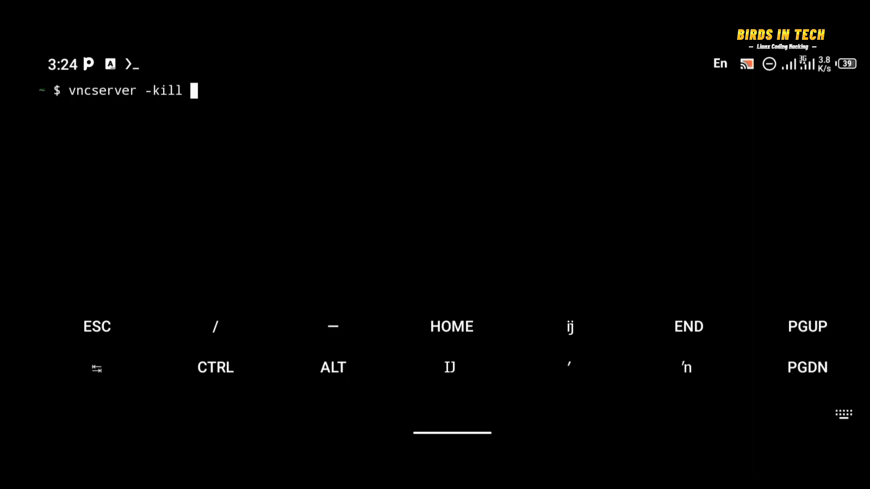
pyautogui.write(':1')
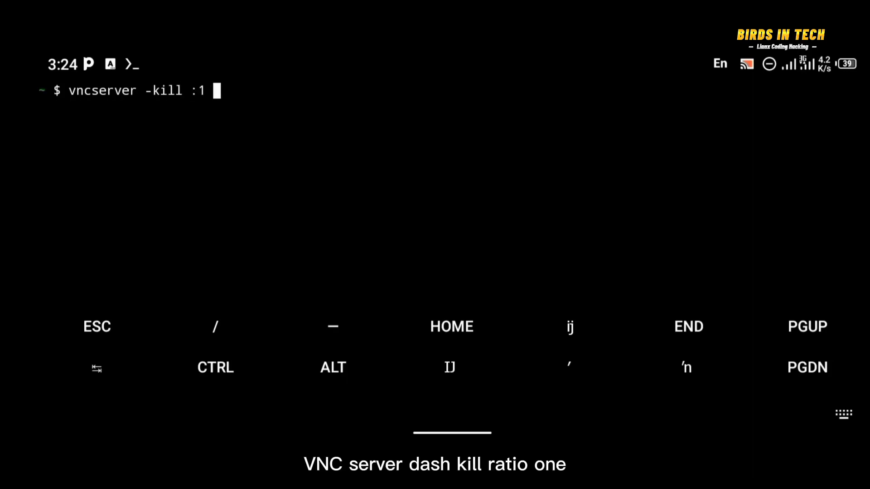
pyautogui.press('Return')
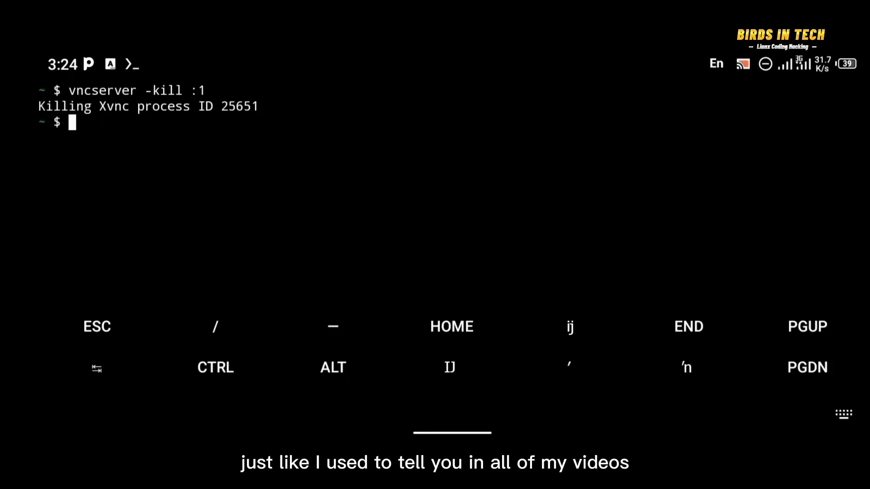
pyautogui.write('cl')
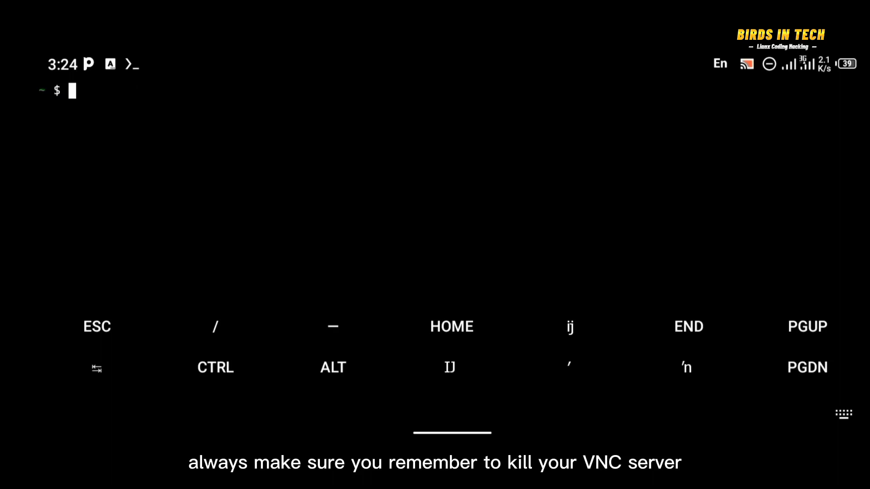
# Relaunch the VNC desktop with the connectvnc shortcut and select the localhost:1 address
pyautogui.write('co')
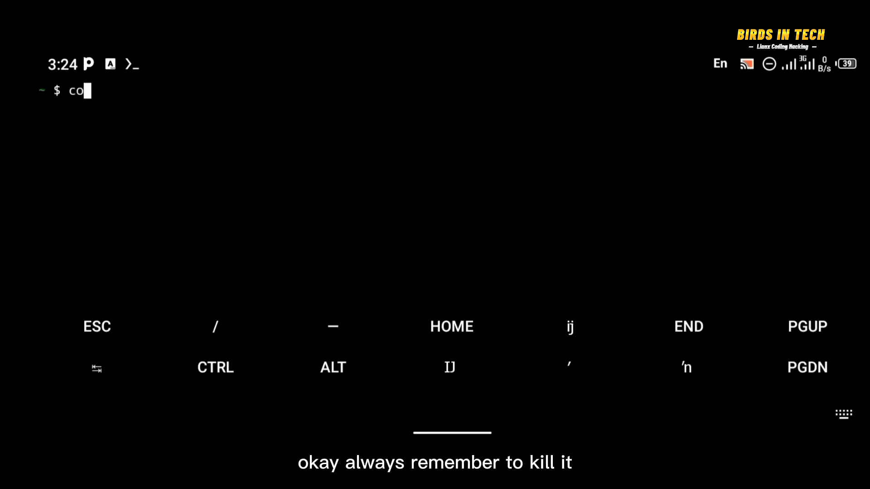
pyautogui.write('nnect')
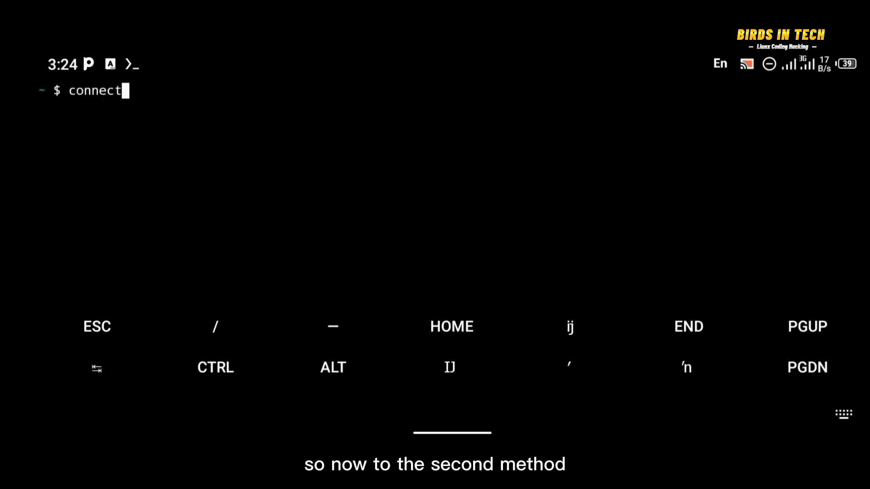
pyautogui.write('vnc')
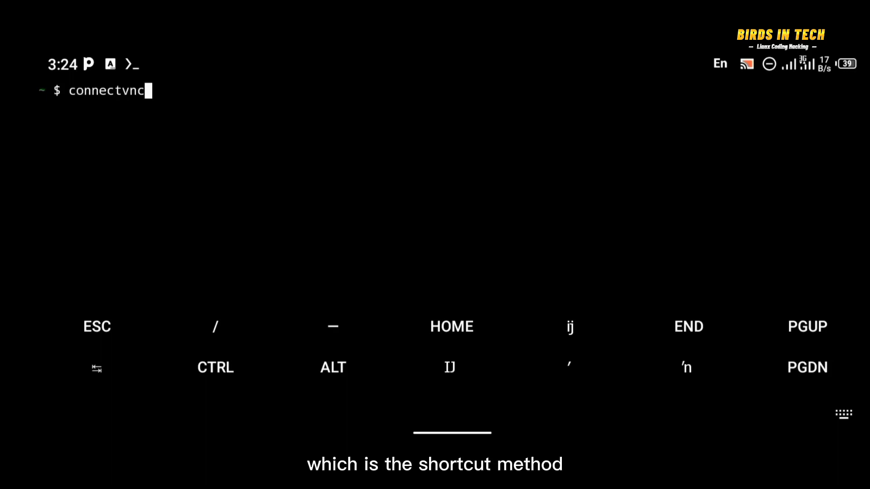
pyautogui.press('Return')
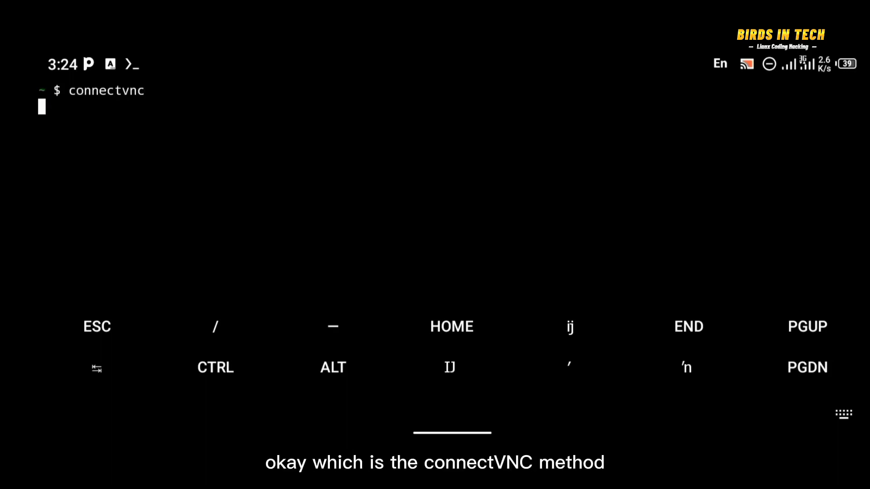
pyautogui.press('Return')
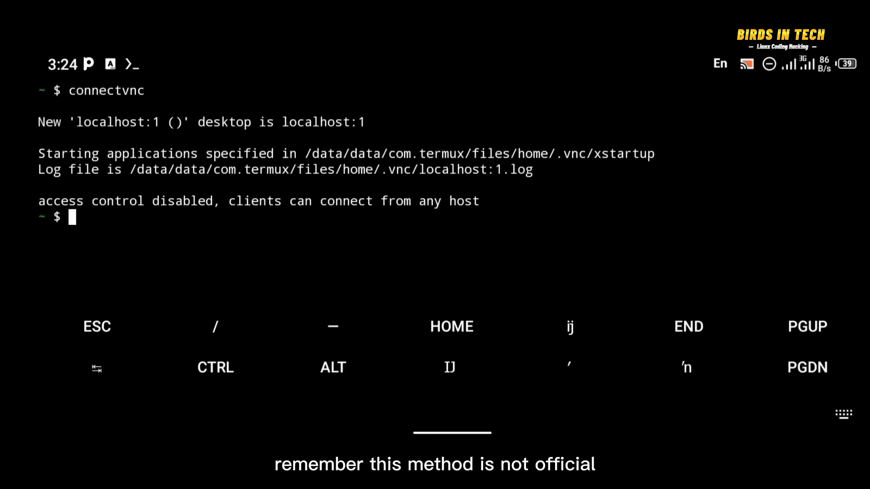
pyautogui.moveTo(344, 280)
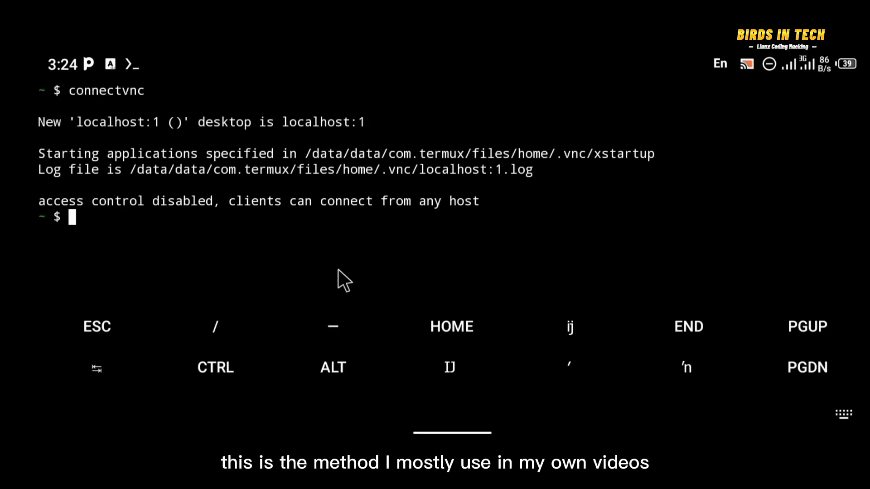
pyautogui.moveTo(320, 124)
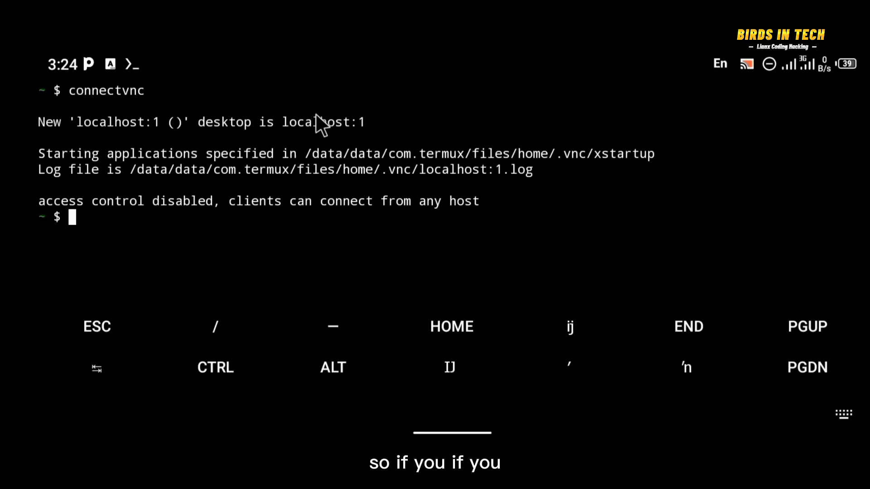
pyautogui.doubleClick(323, 121)
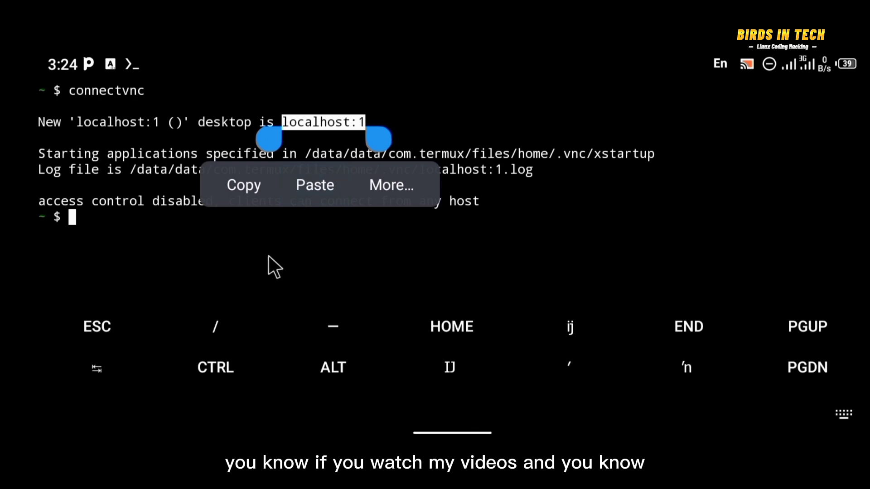
# Print the connectvnc script with cat ../usr/bin/connectvnc and switch to the Kali session
pyautogui.write('cat')
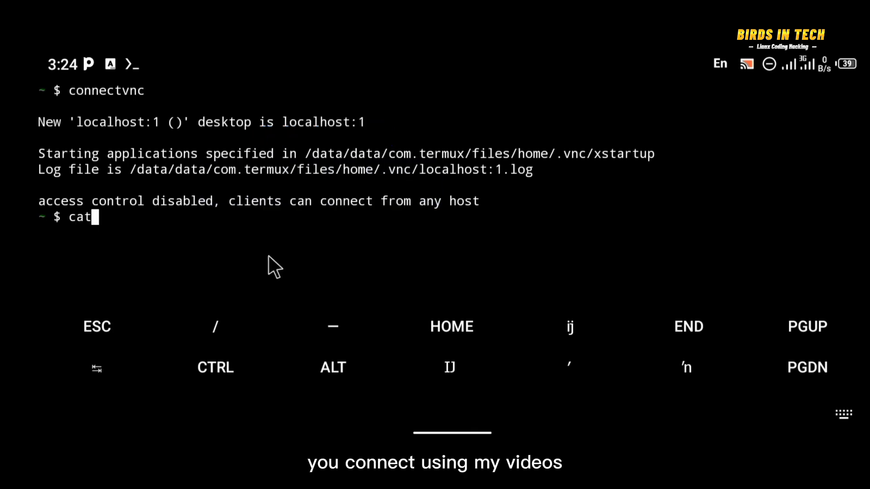
pyautogui.write('..')
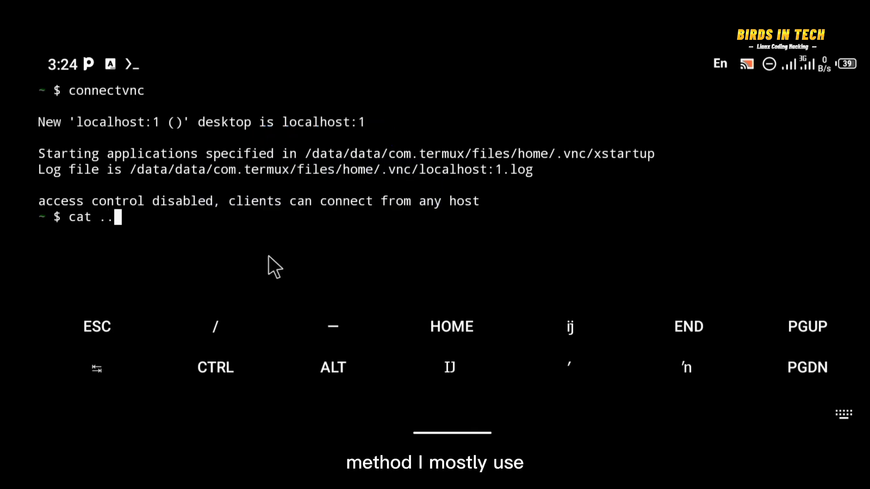
pyautogui.write('/usr')
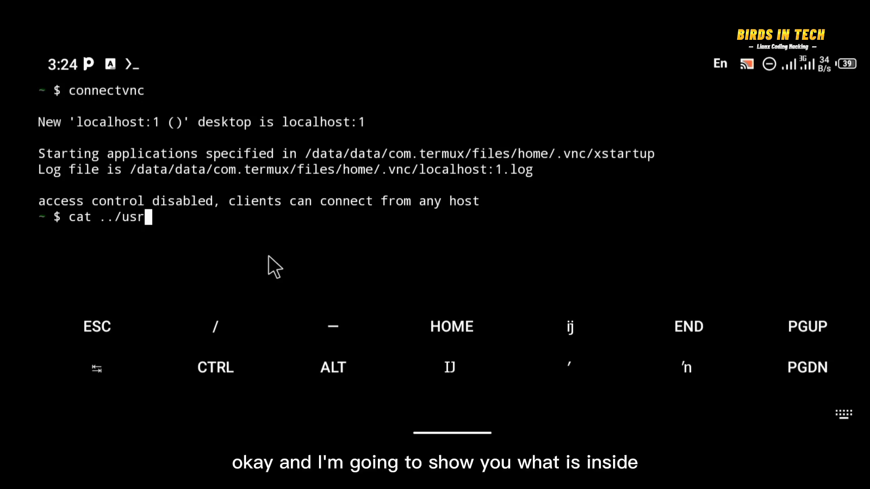
pyautogui.write('/bi')
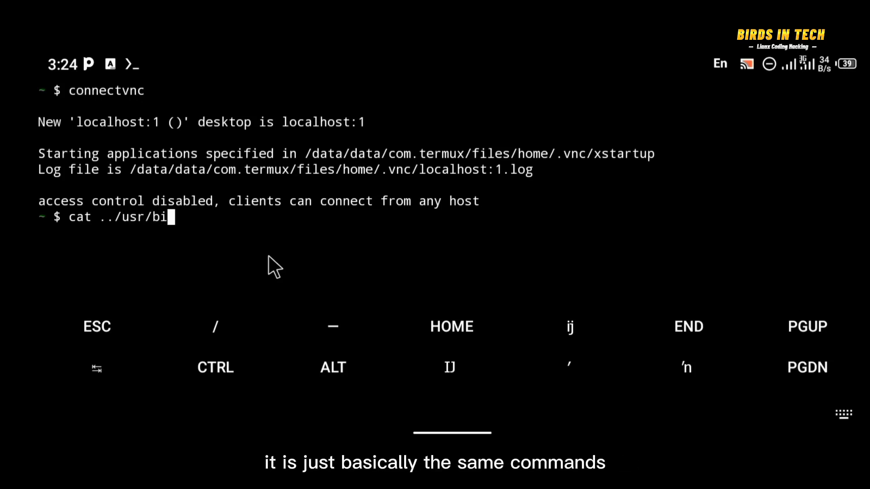
pyautogui.write('n/')
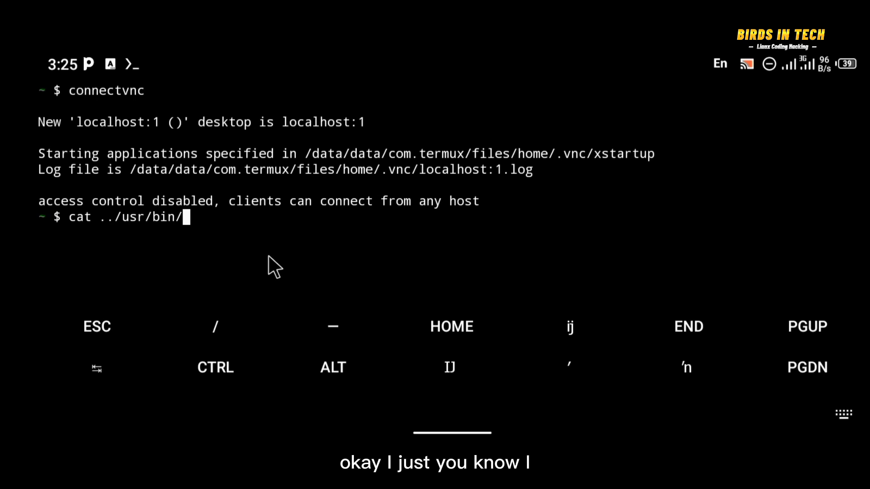
pyautogui.write('conne')
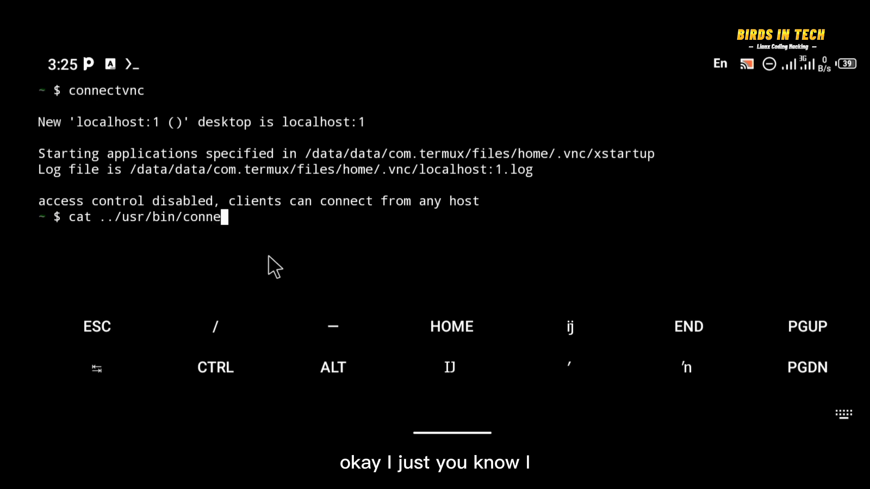
pyautogui.write('ct')
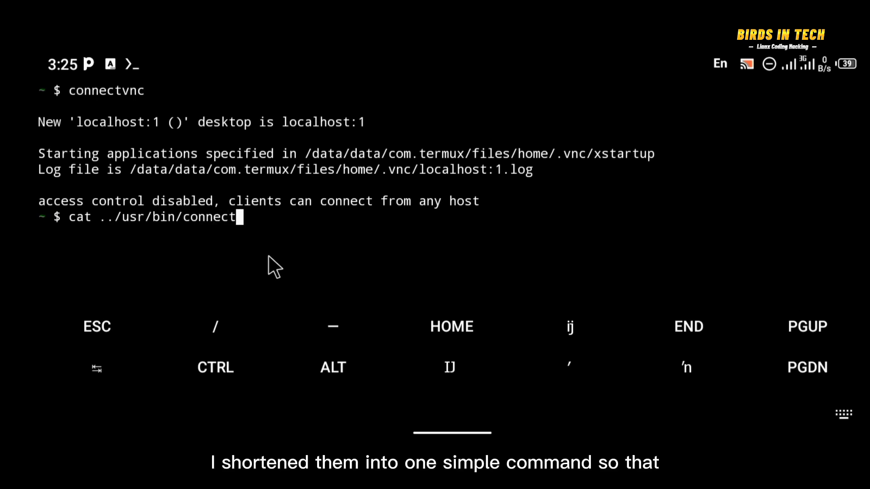
pyautogui.press('Return')
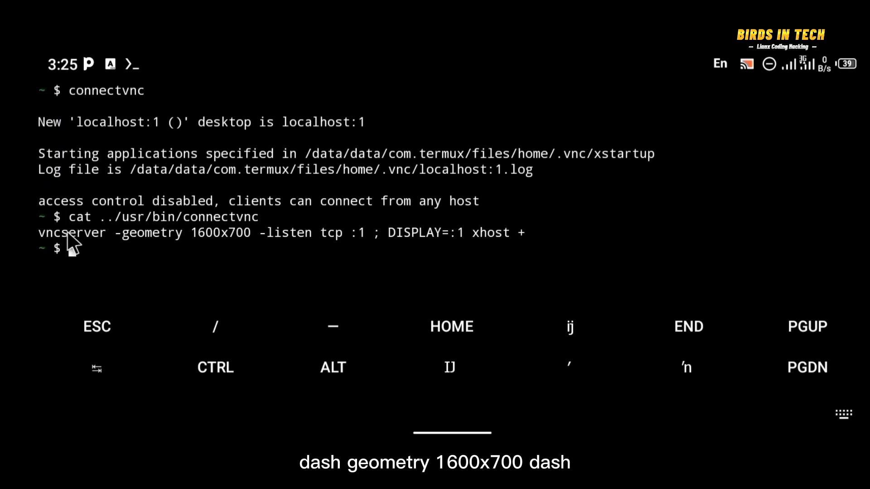
pyautogui.doubleClick(72, 232)
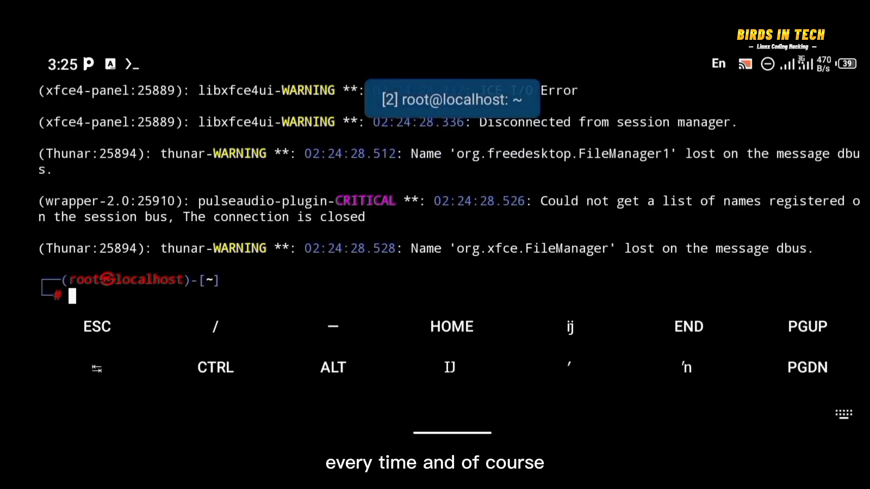
# Print /usr/local/bin/startserver with cat, bring up copy/paste options, then clear the screen
pyautogui.write('clea')
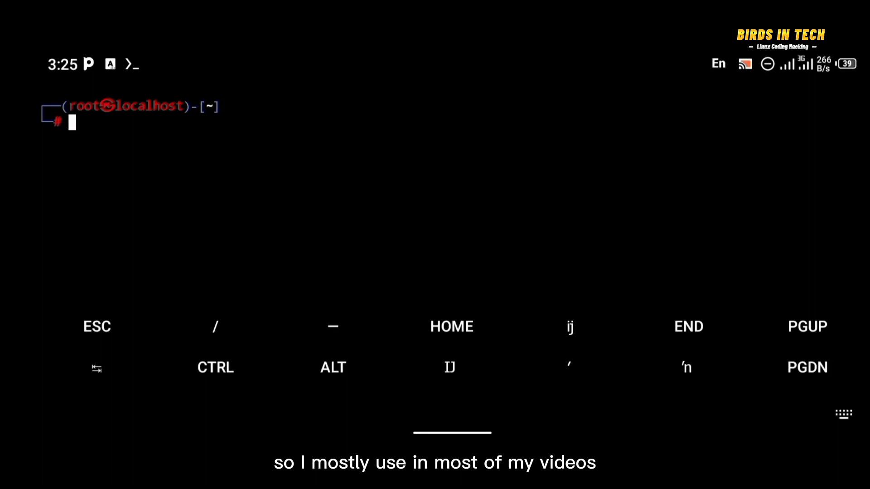
pyautogui.write('cat')
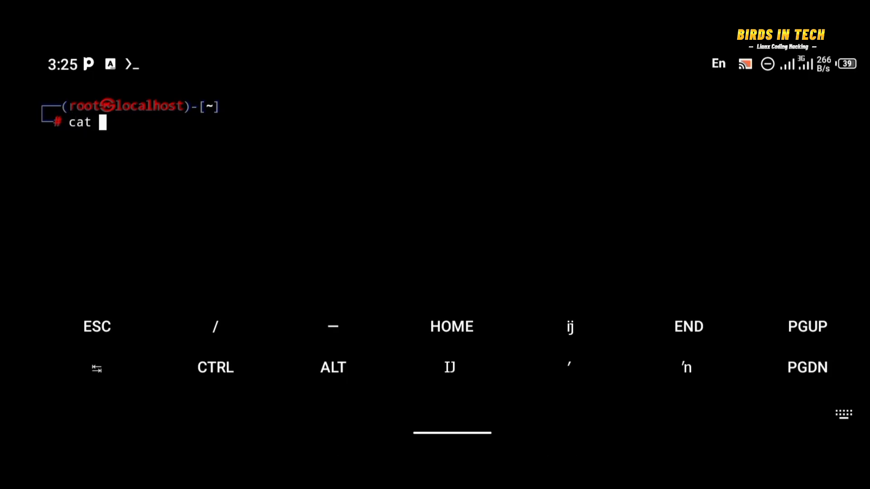
pyautogui.write('/usr')
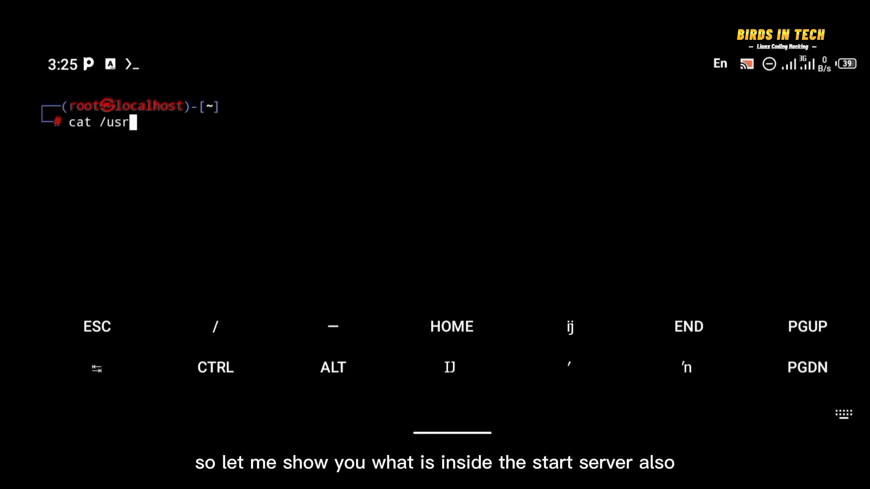
pyautogui.write('/loca')
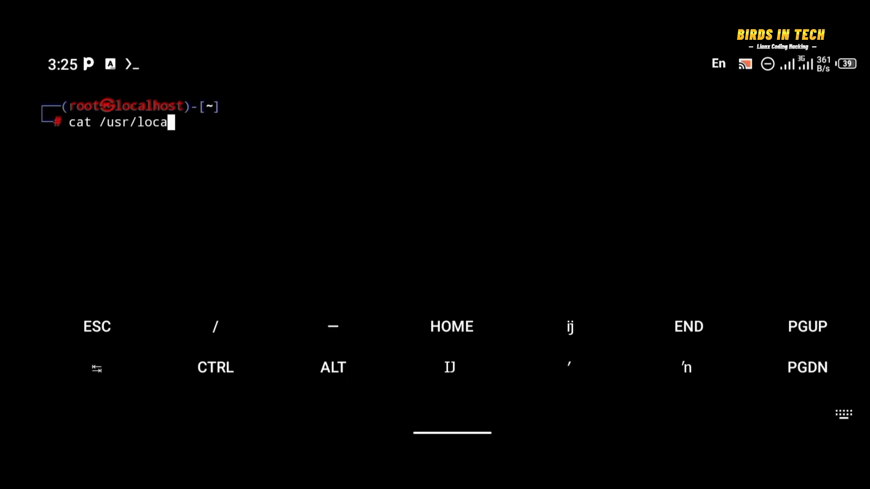
pyautogui.write('l/bi')
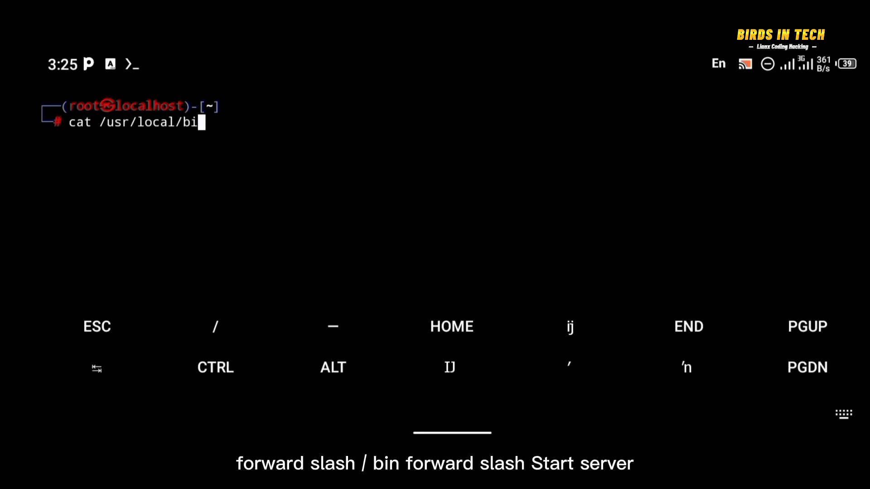
pyautogui.write('n/ta')
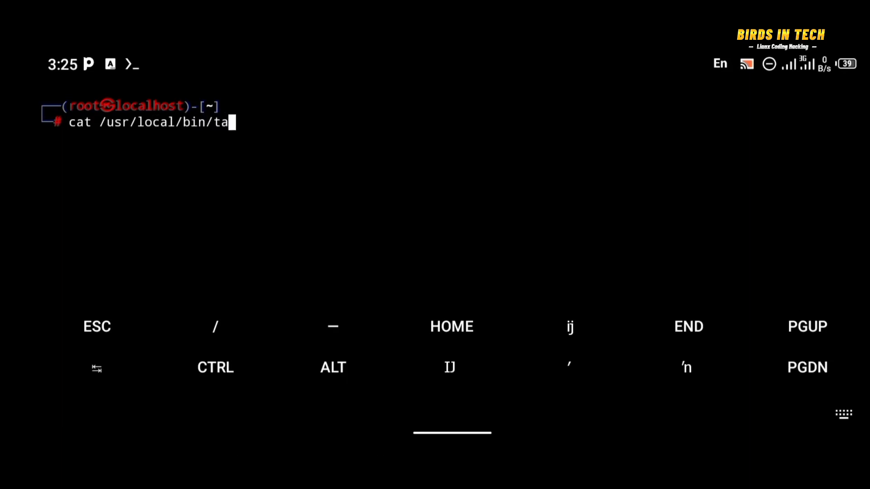
pyautogui.press('BackSpace')
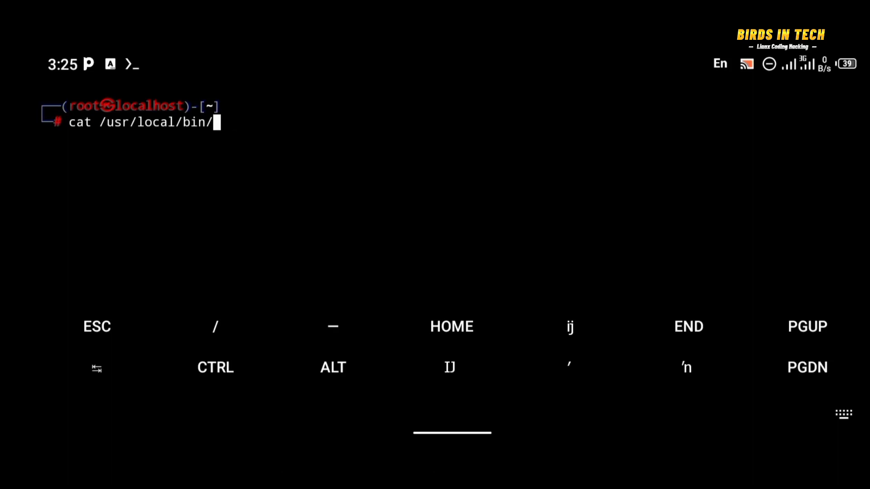
pyautogui.write('start')
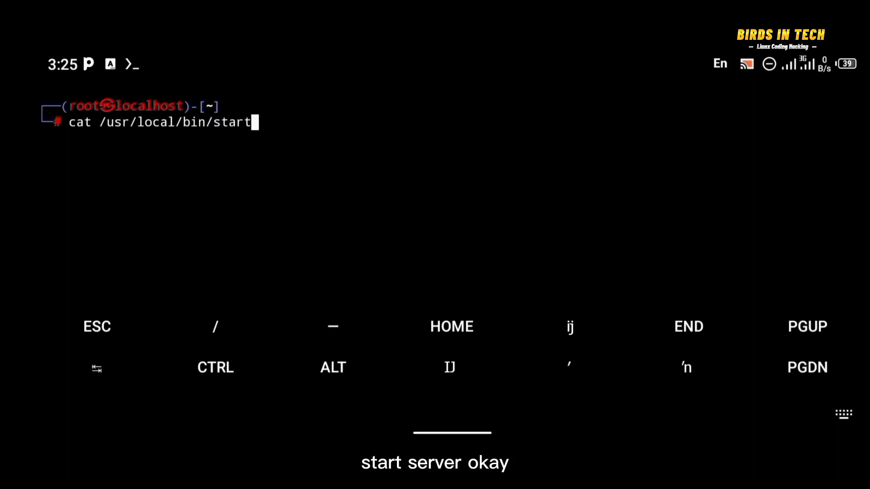
pyautogui.write('server')
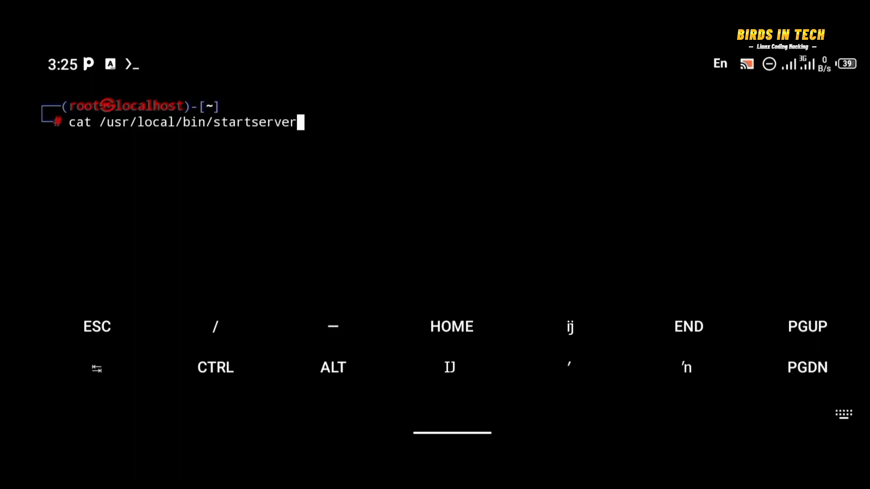
pyautogui.press('Return')
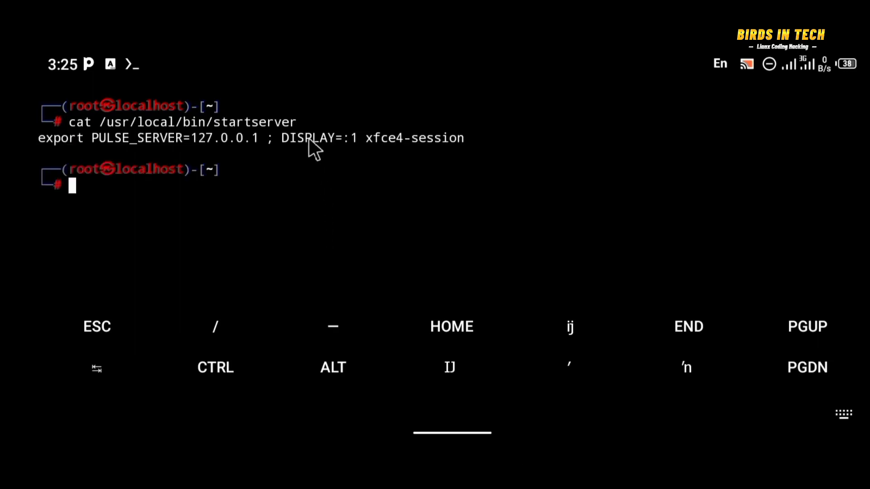
pyautogui.doubleClick(318, 137)
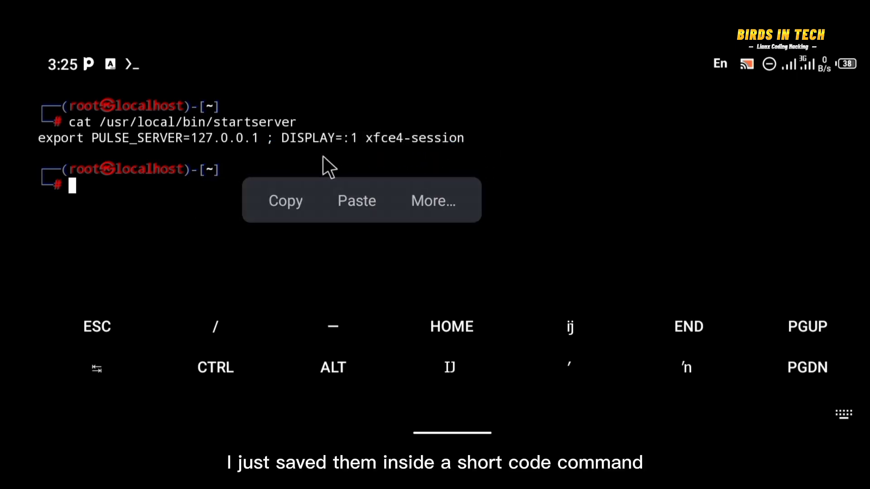
pyautogui.doubleClick(169, 138)
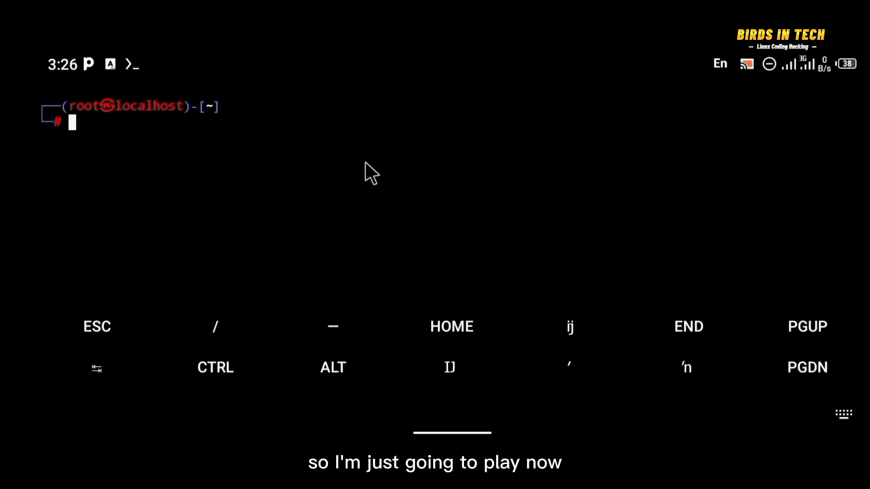
# Clear the screen and run startserver in the Kali root shell to launch XFCE
pyautogui.write('clear')
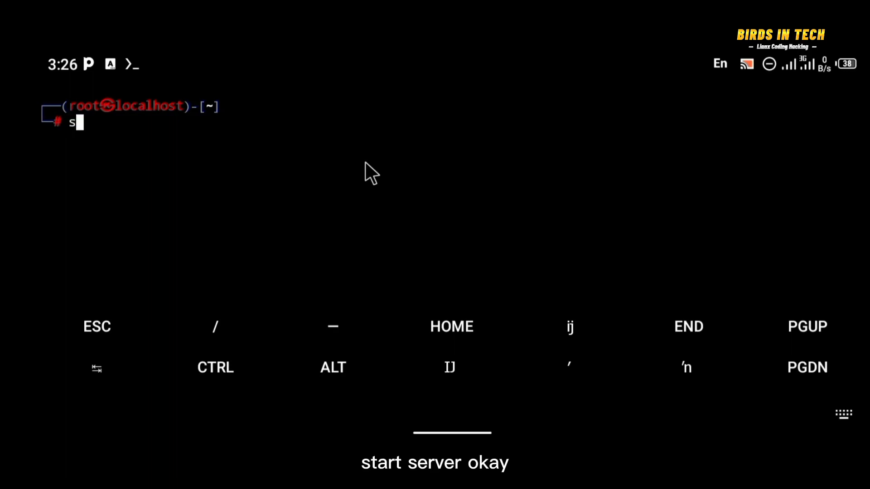
pyautogui.write('tartse')
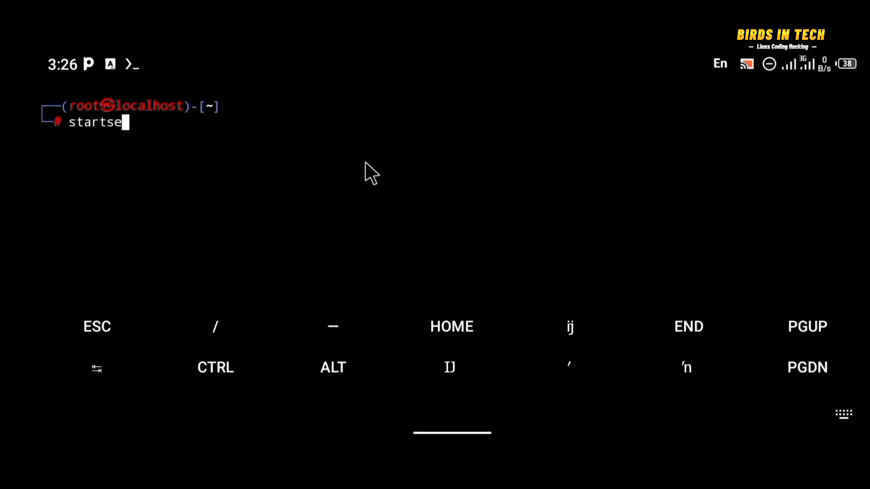
pyautogui.write('rver')
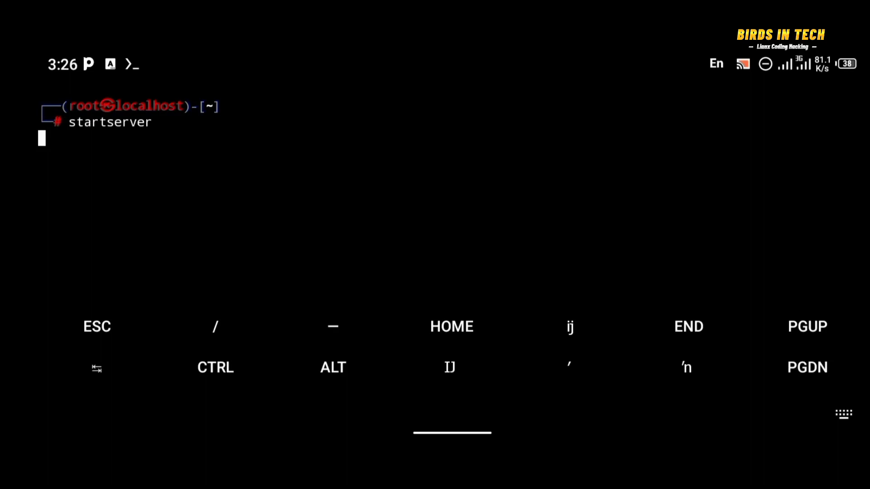
pyautogui.press('Return')
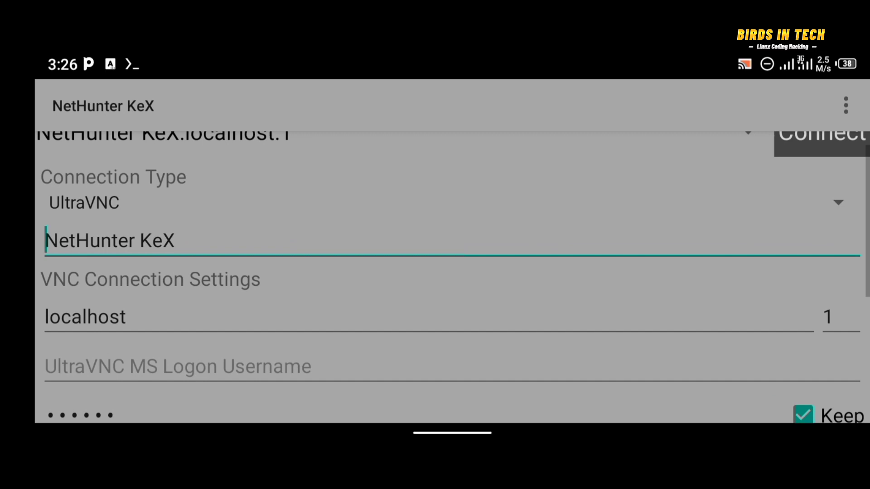
# Connect NetHunter KeX to the localhost:1 VNC desktop
pyautogui.click(821, 134)
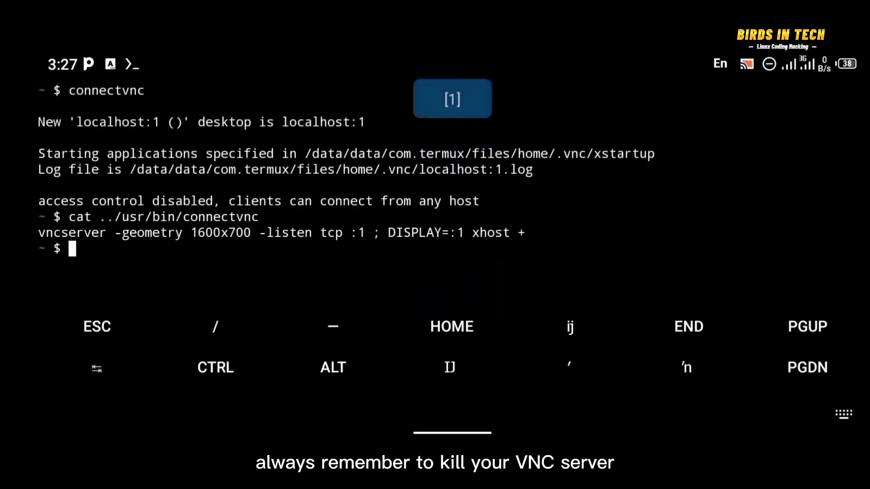
# Clear the screen and run vncserver -kill :1 to stop the VNC server
pyautogui.write('d')
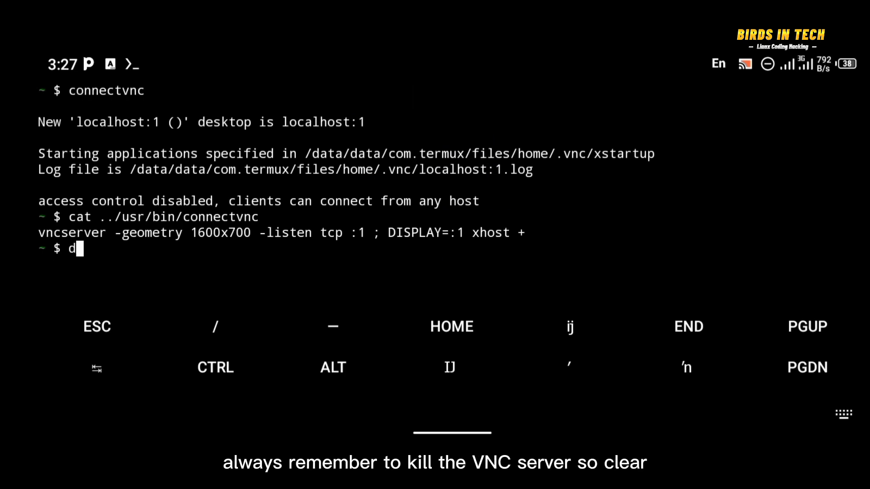
pyautogui.write('lea')
pyautogui.write('v')
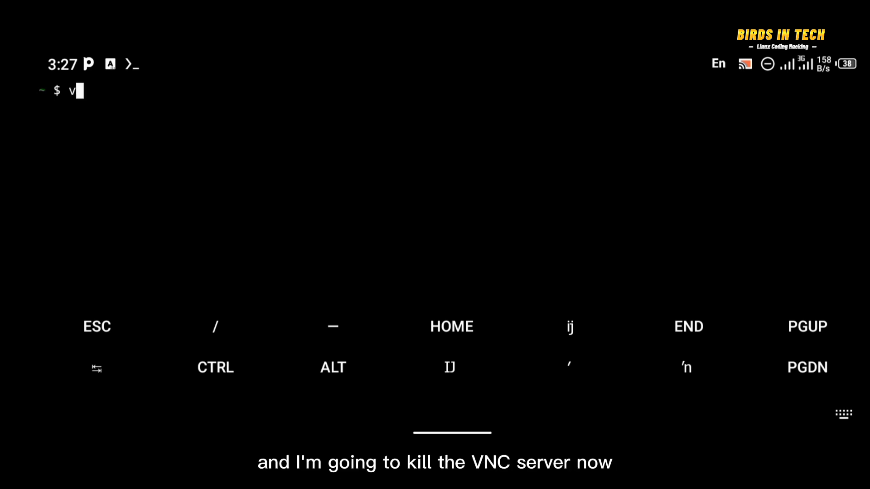
pyautogui.write('ncserver')
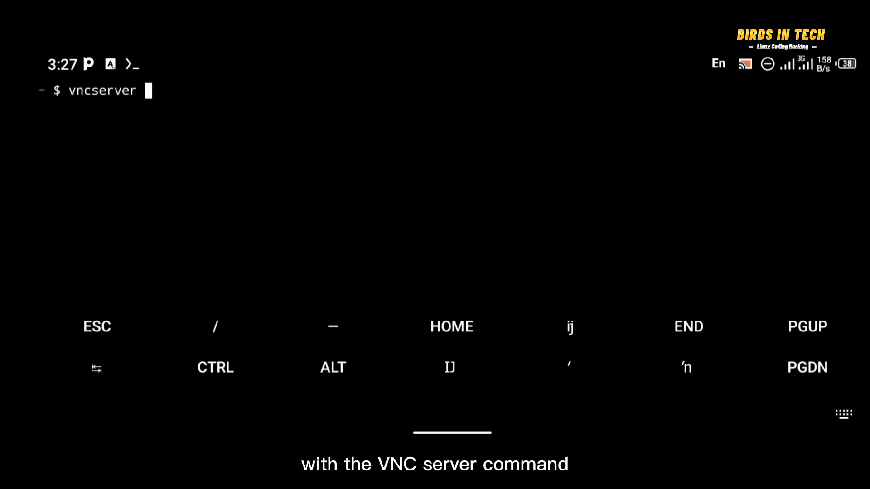
pyautogui.write('-kill :1')
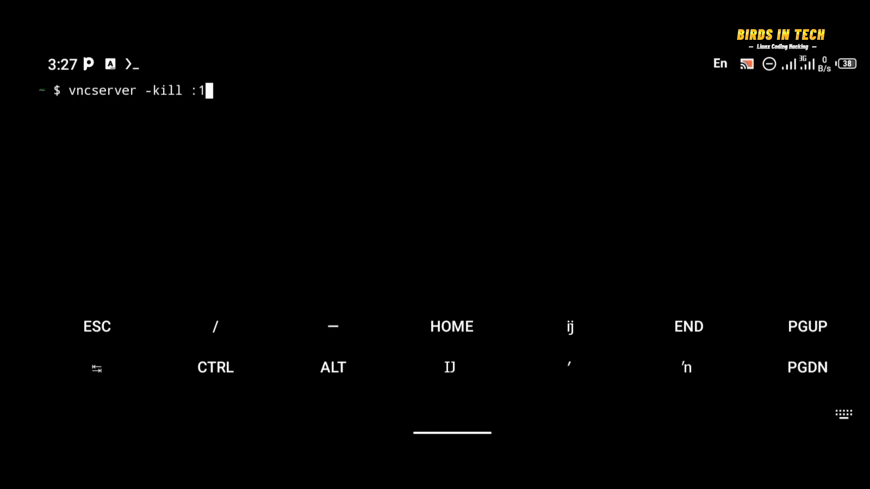
pyautogui.press('Return')
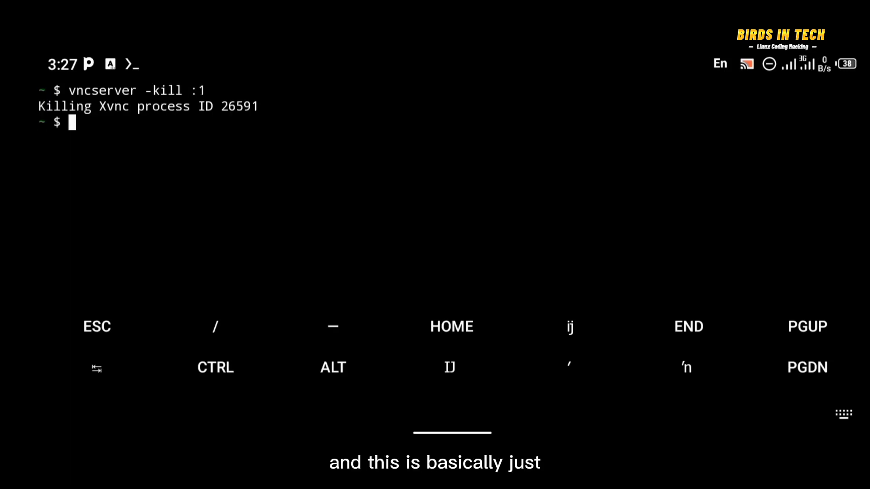